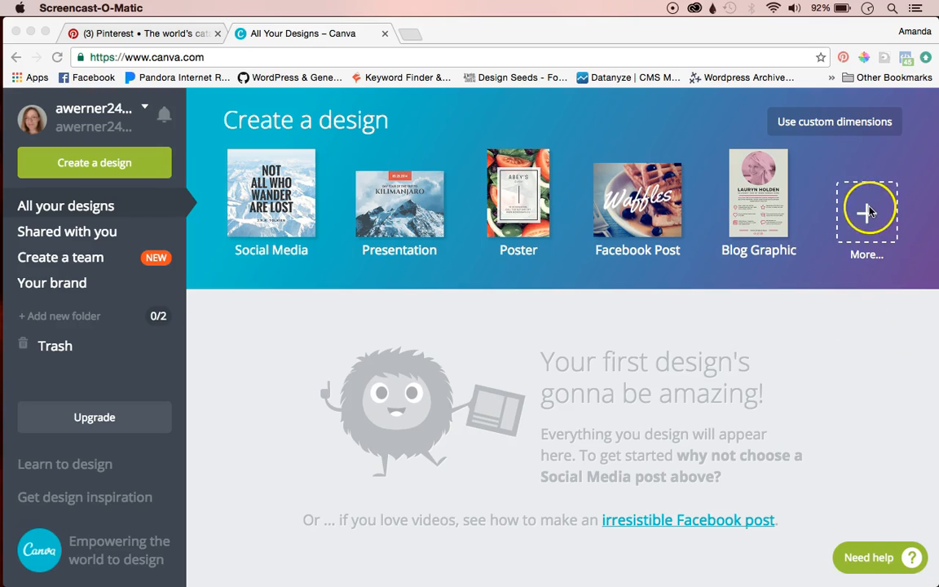
pyautogui.moveTo(519, 196)
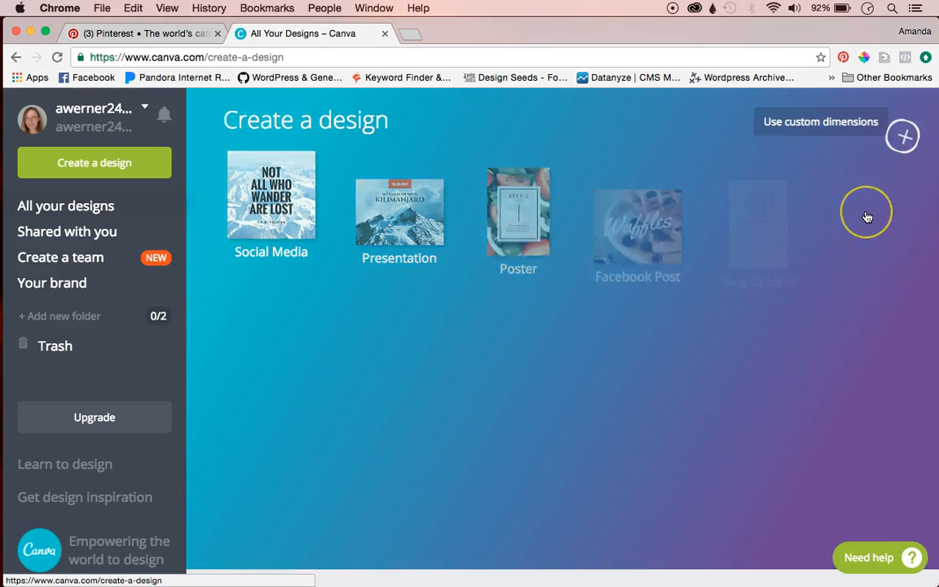
# Step: Expand the Create a design list and browse down to Blogging & eBooks where Infographic sits
pyautogui.click(903, 137)
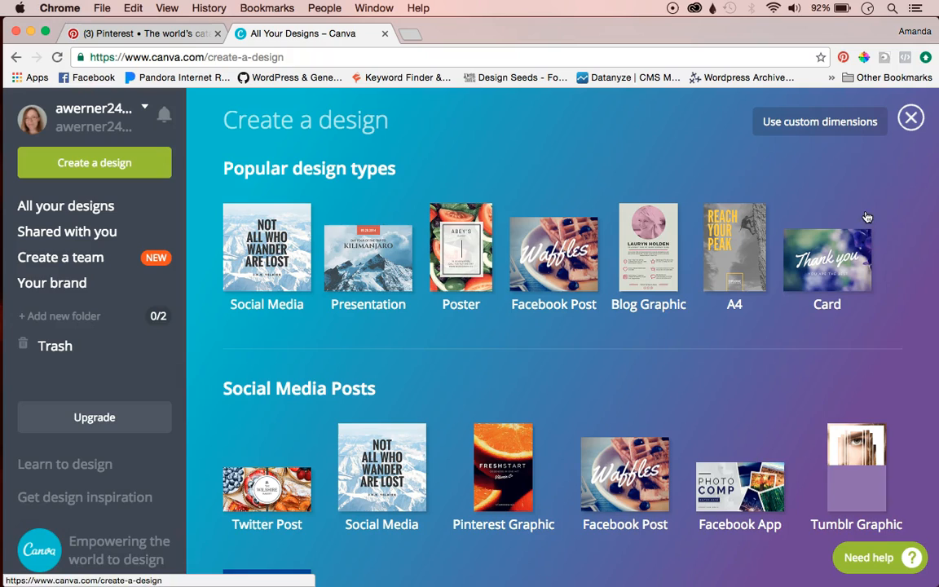
pyautogui.scroll(-3)
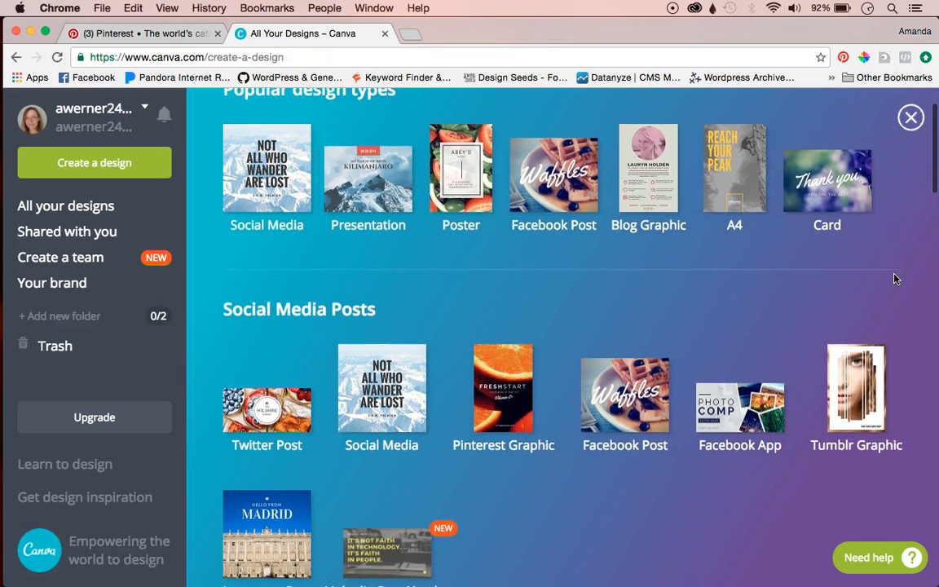
pyautogui.scroll(-3)
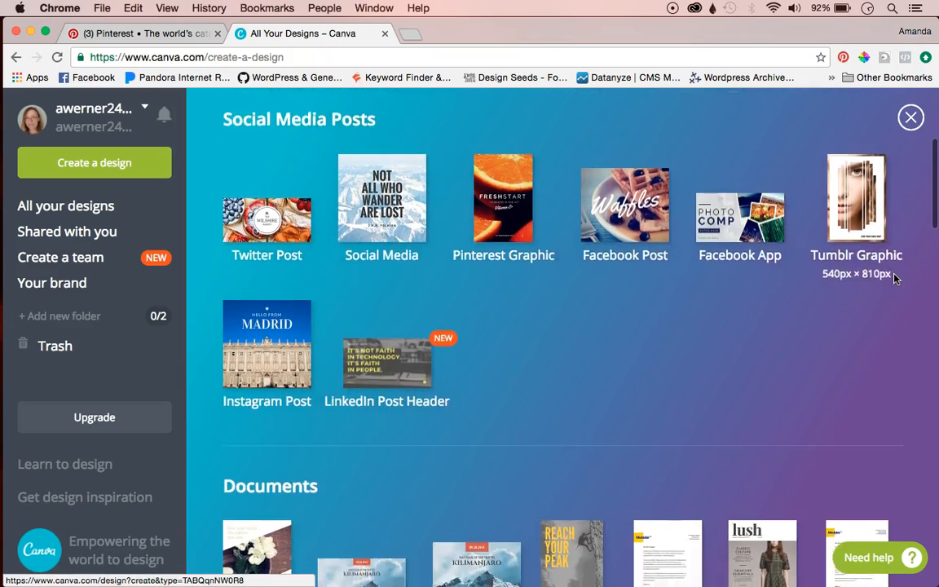
pyautogui.scroll(-3)
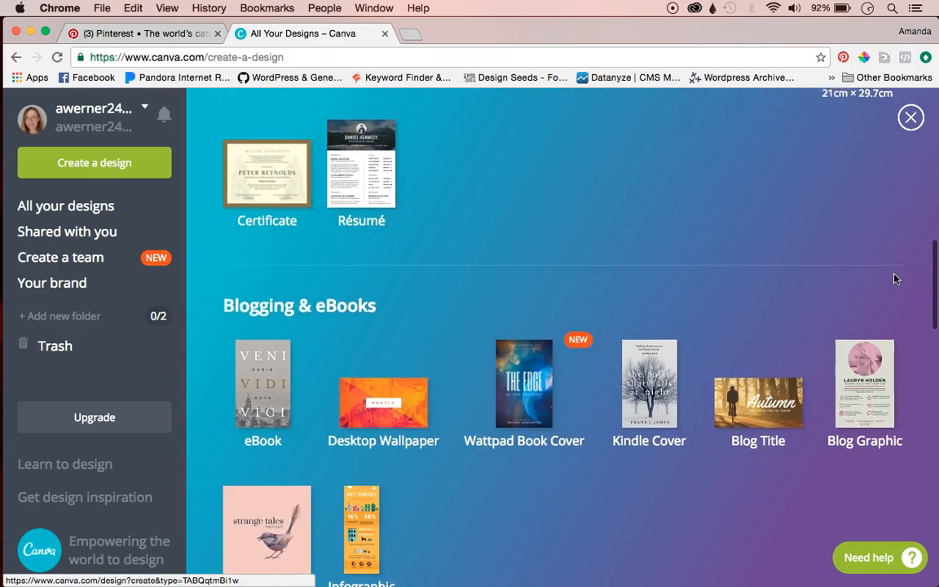
pyautogui.scroll(-3)
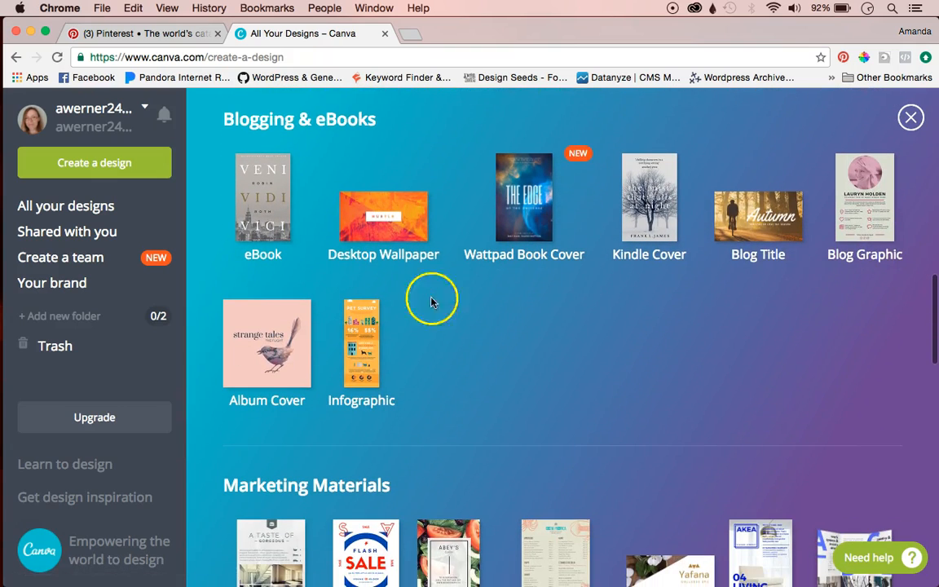
pyautogui.moveTo(360, 399)
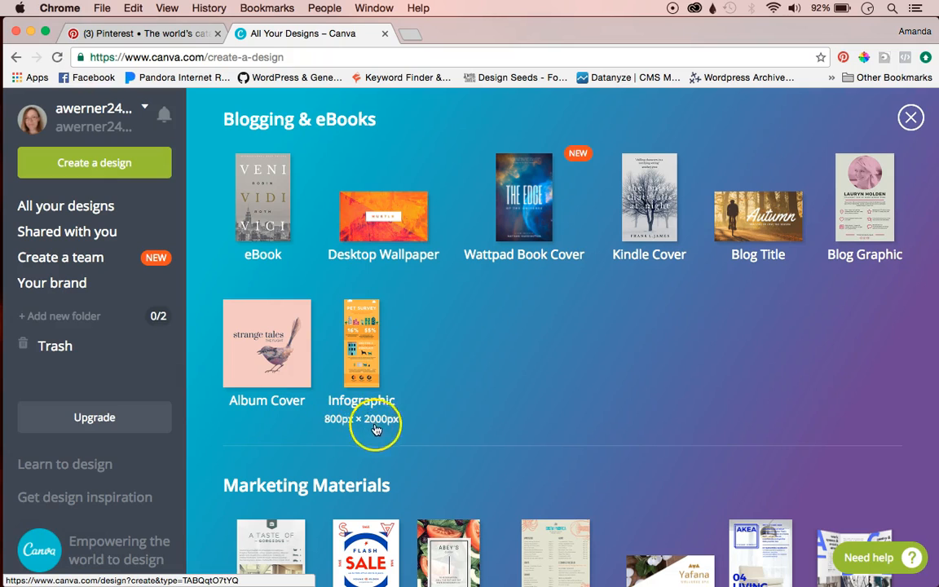
pyautogui.moveTo(365, 379)
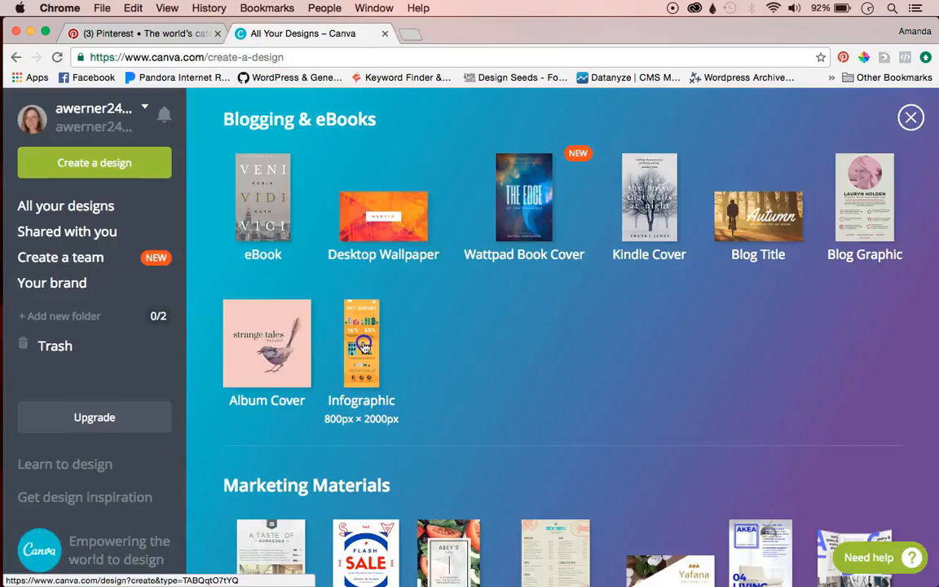
# Step: Start a blank Infographic design and browse down through the layouts panel
pyautogui.click(362, 342)
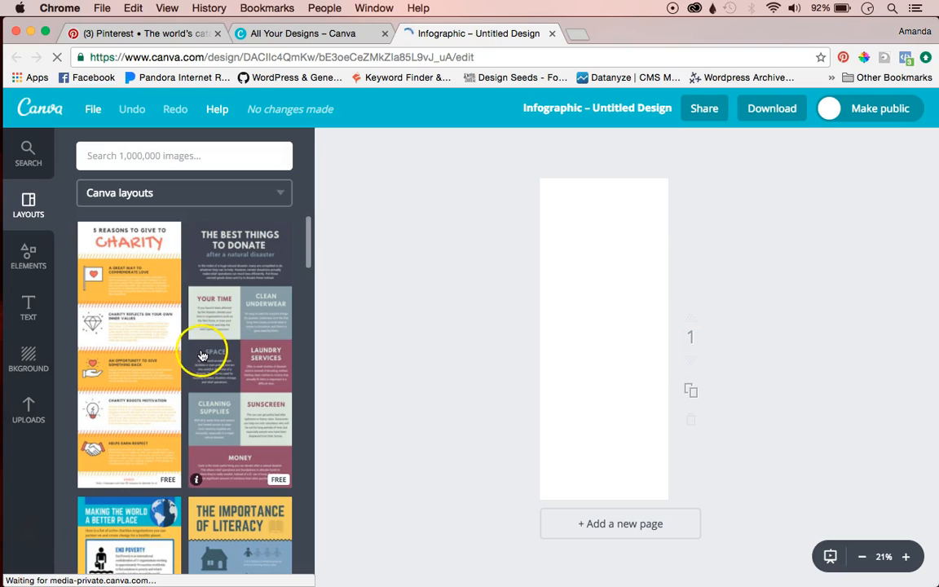
pyautogui.scroll(-3)
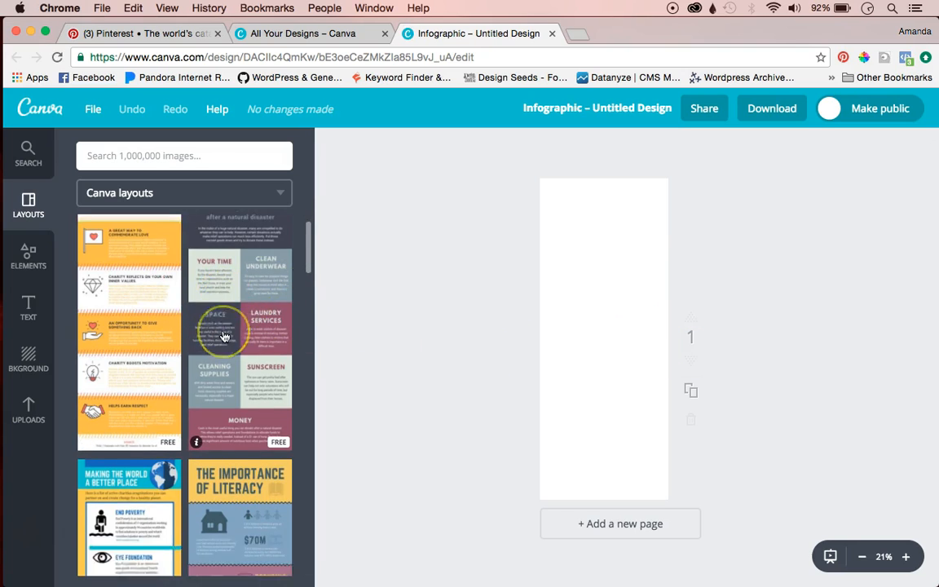
pyautogui.scroll(-3)
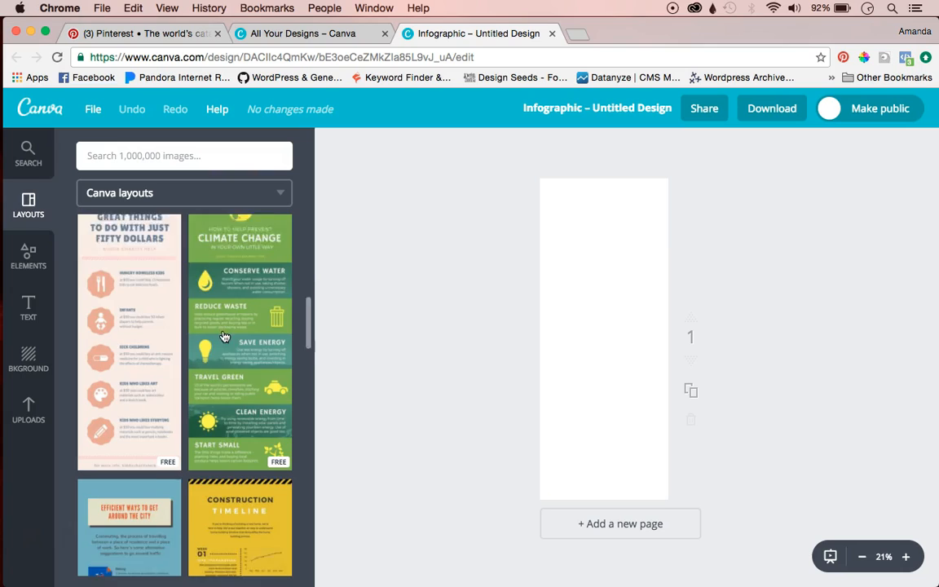
pyautogui.scroll(-3)
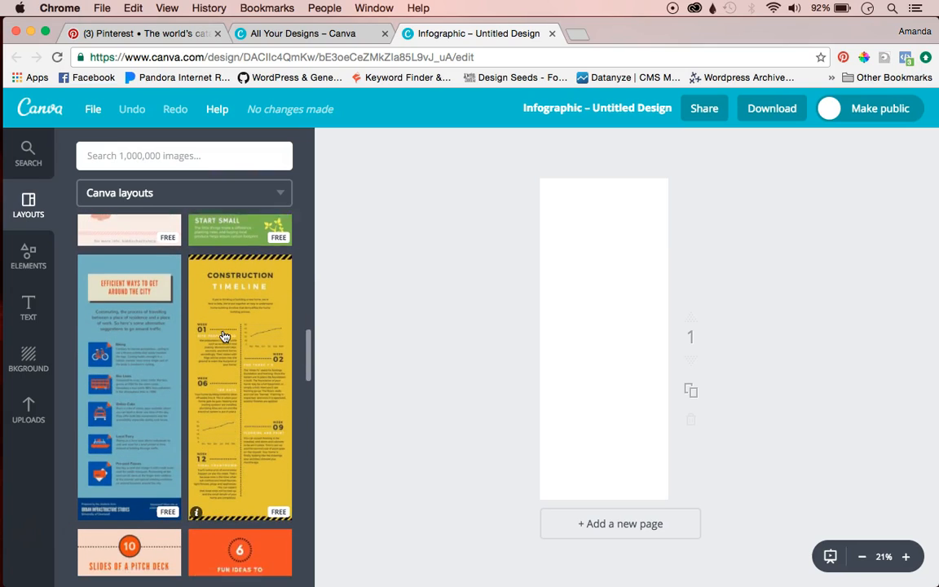
pyautogui.scroll(-3)
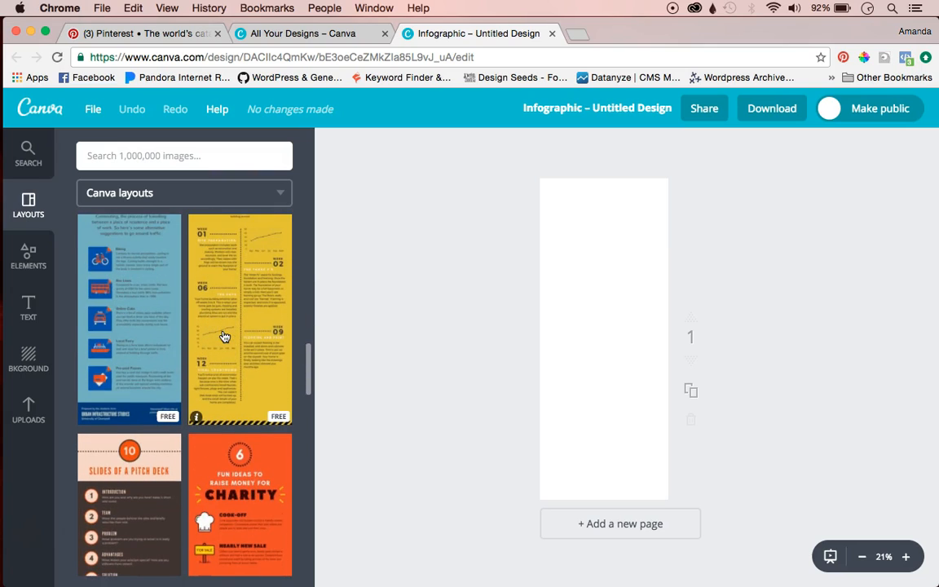
pyautogui.scroll(-3)
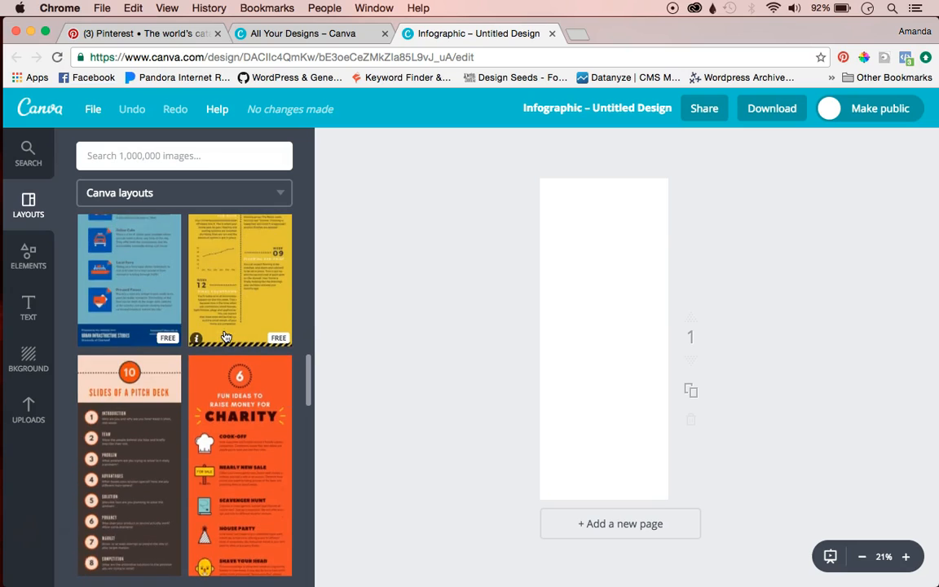
pyautogui.scroll(-3)
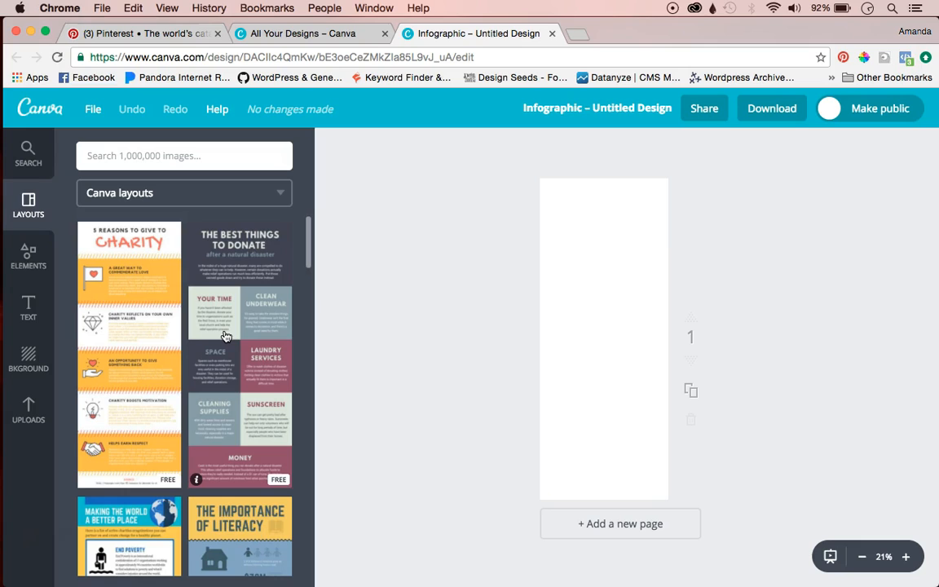
pyautogui.moveTo(241, 398)
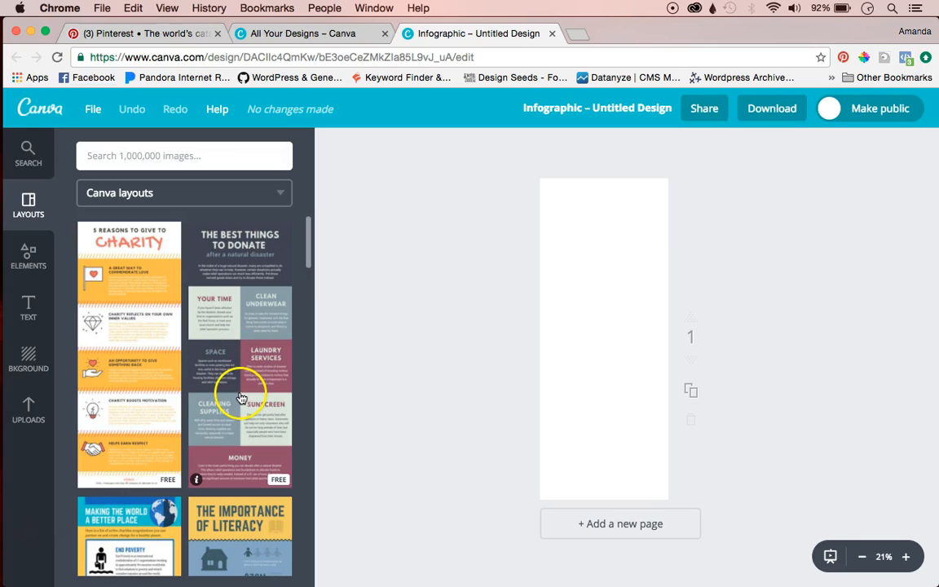
pyautogui.moveTo(207, 243)
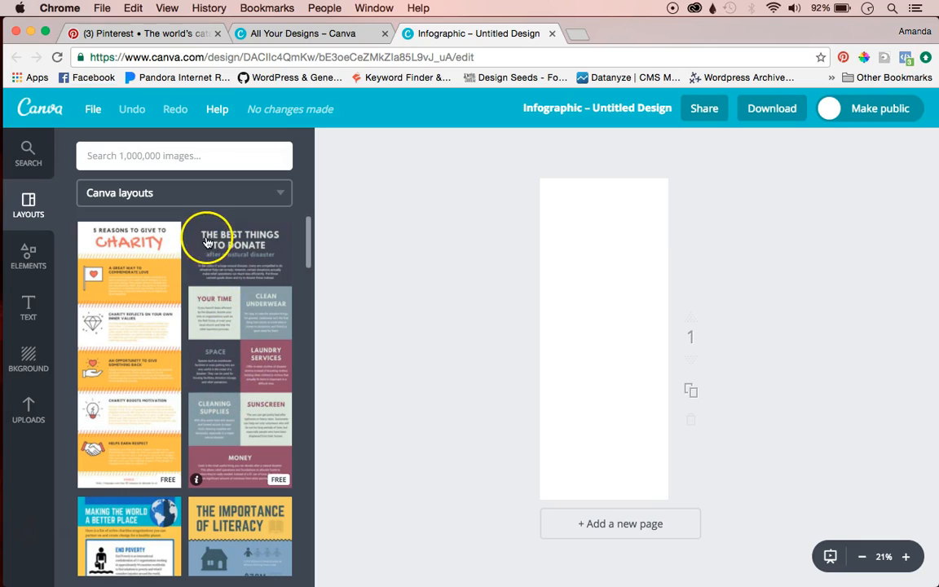
pyautogui.moveTo(221, 269)
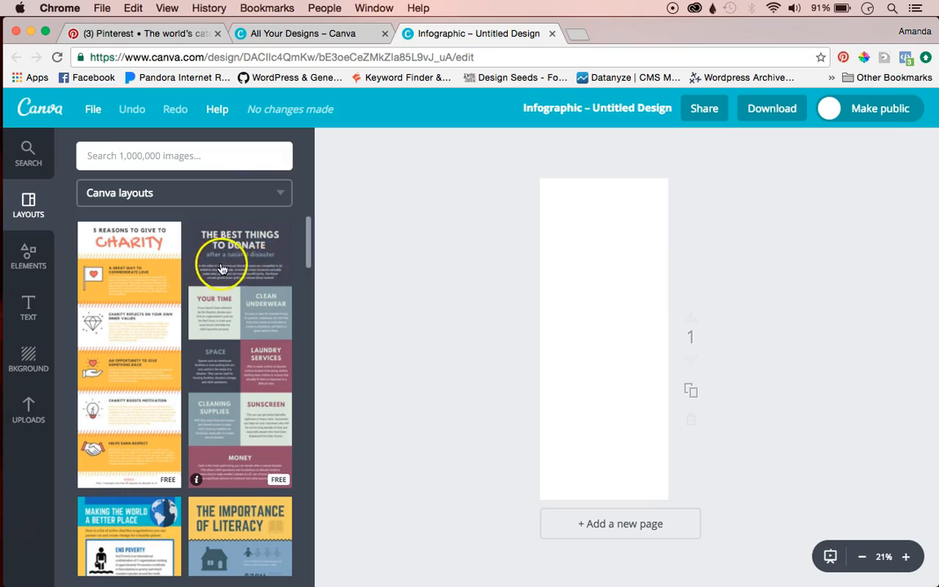
pyautogui.moveTo(257, 318)
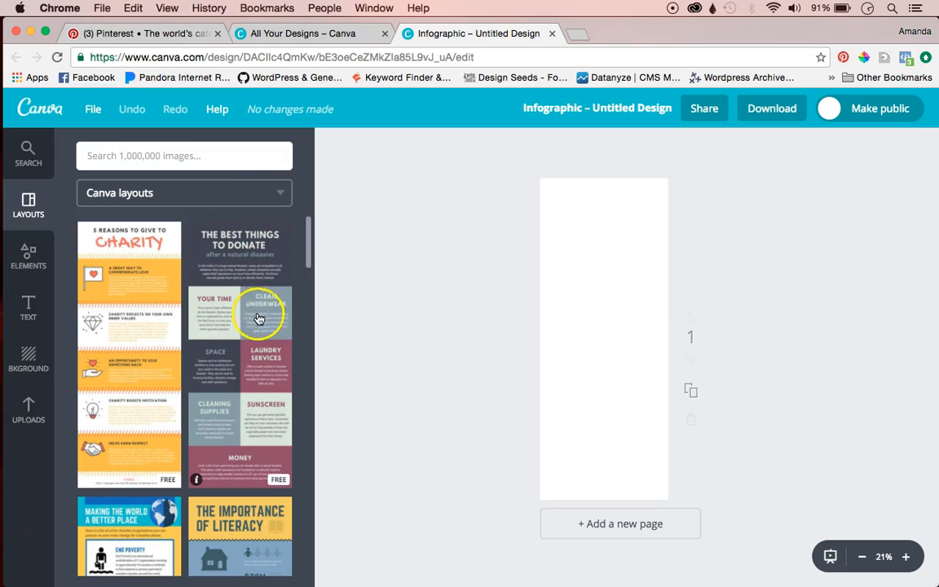
pyautogui.moveTo(233, 407)
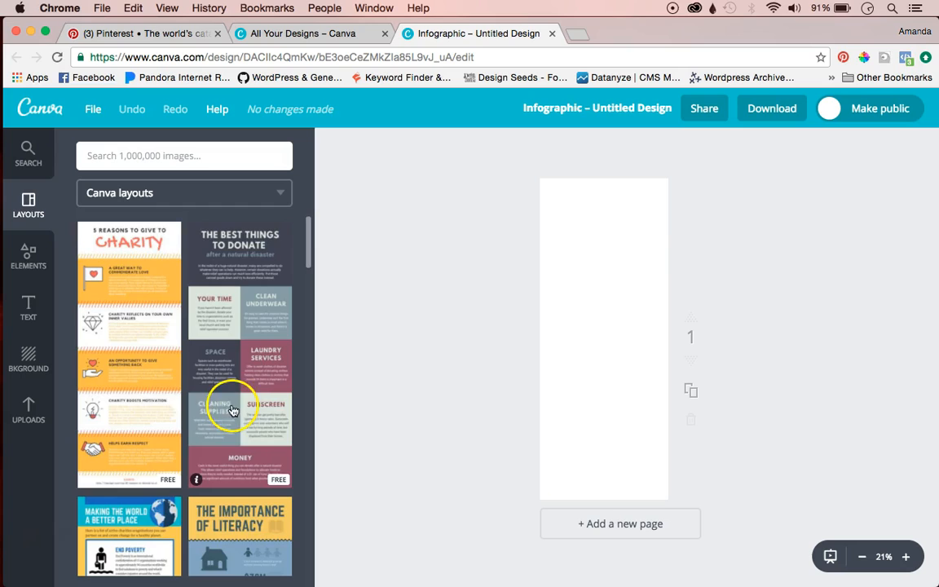
pyautogui.scroll(-3)
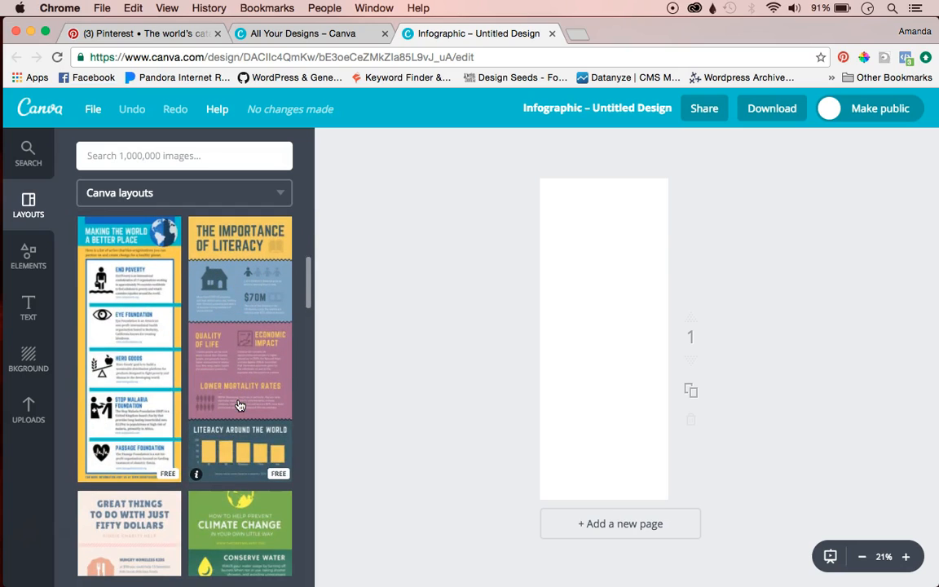
pyautogui.scroll(-3)
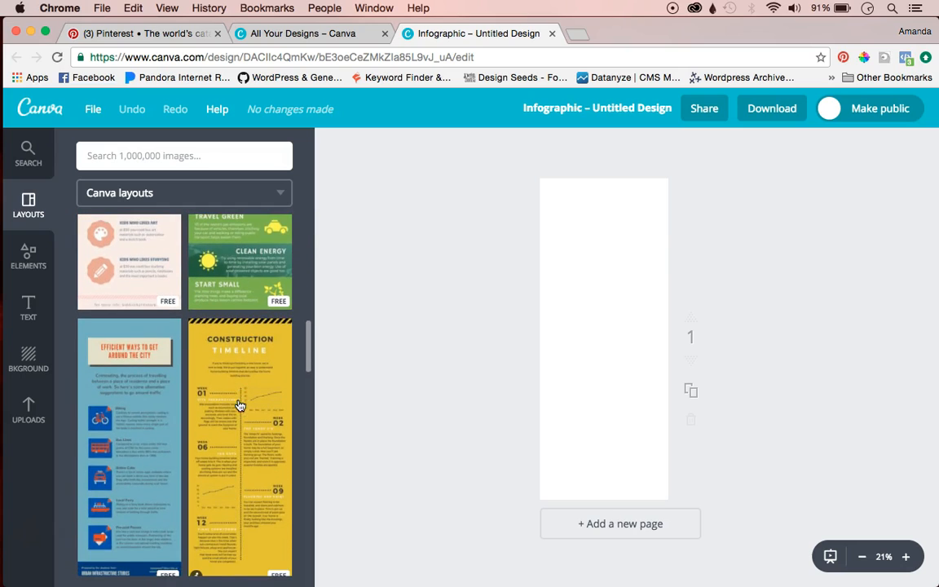
pyautogui.moveTo(232, 418)
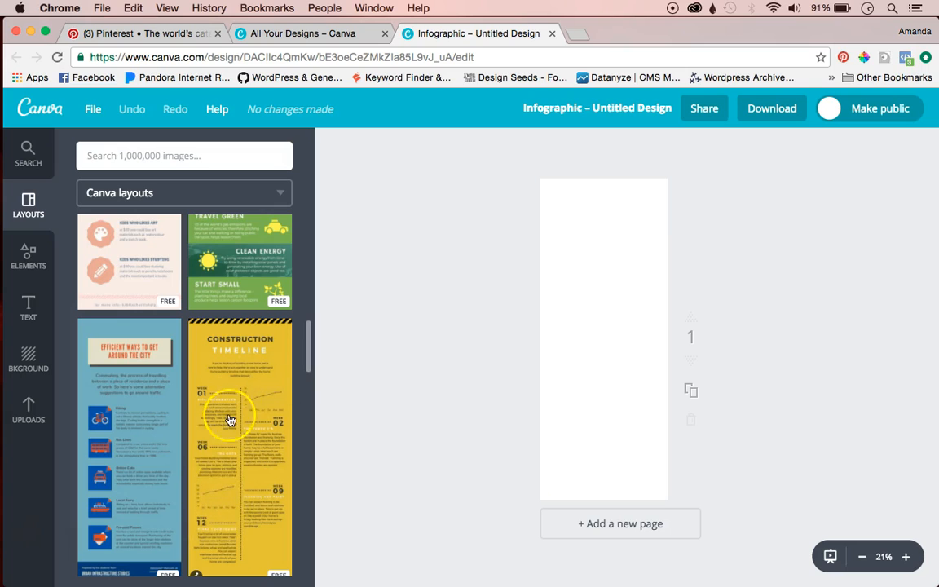
pyautogui.scroll(-3)
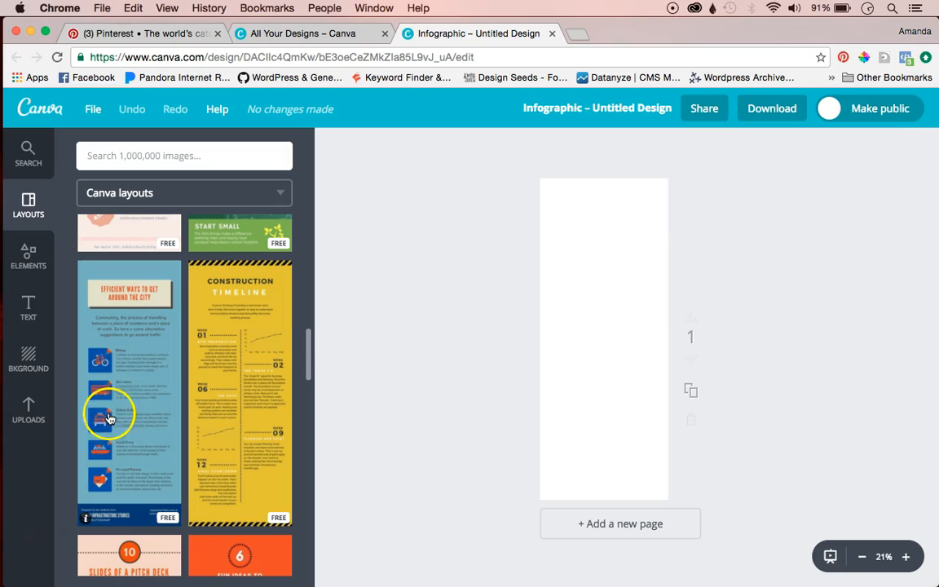
pyautogui.scroll(-3)
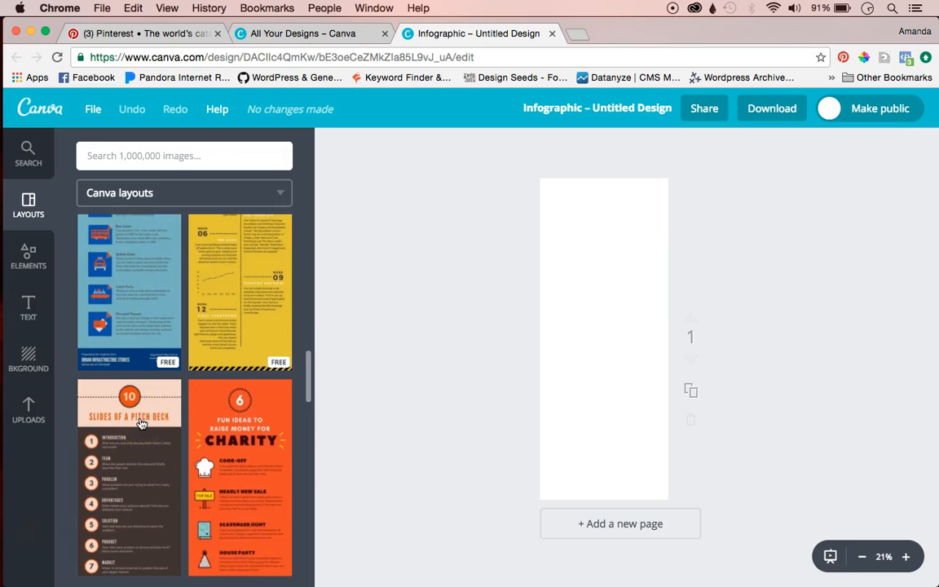
pyautogui.scroll(-3)
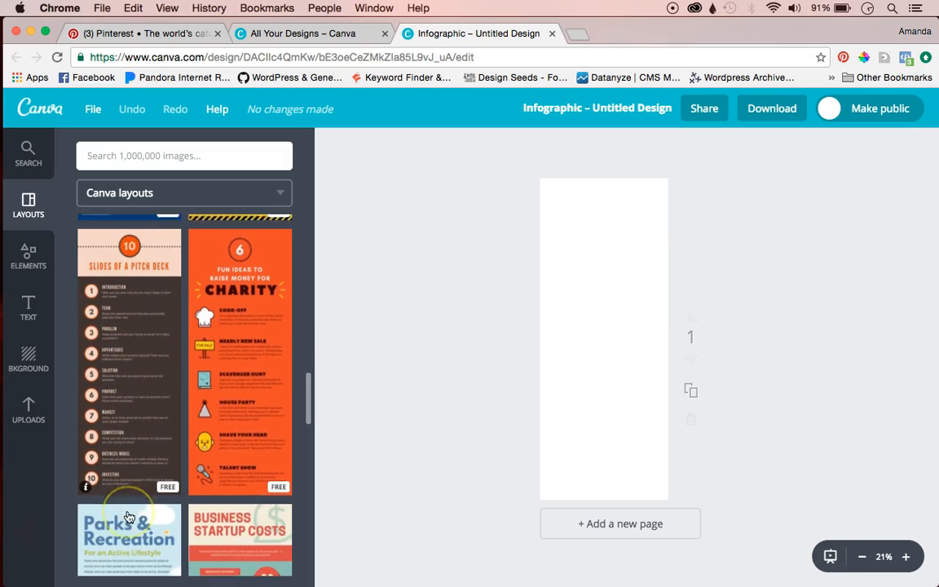
pyautogui.scroll(-3)
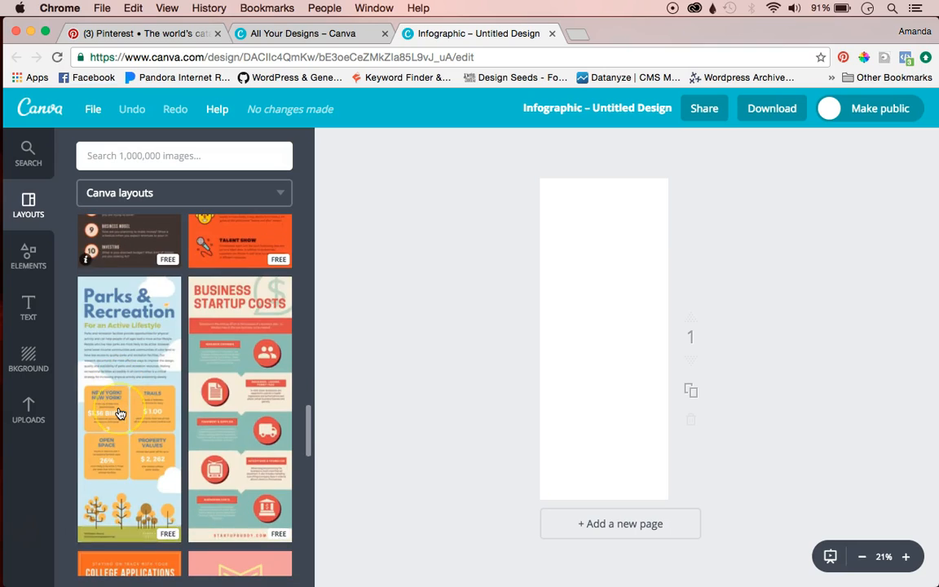
pyautogui.moveTo(88, 375)
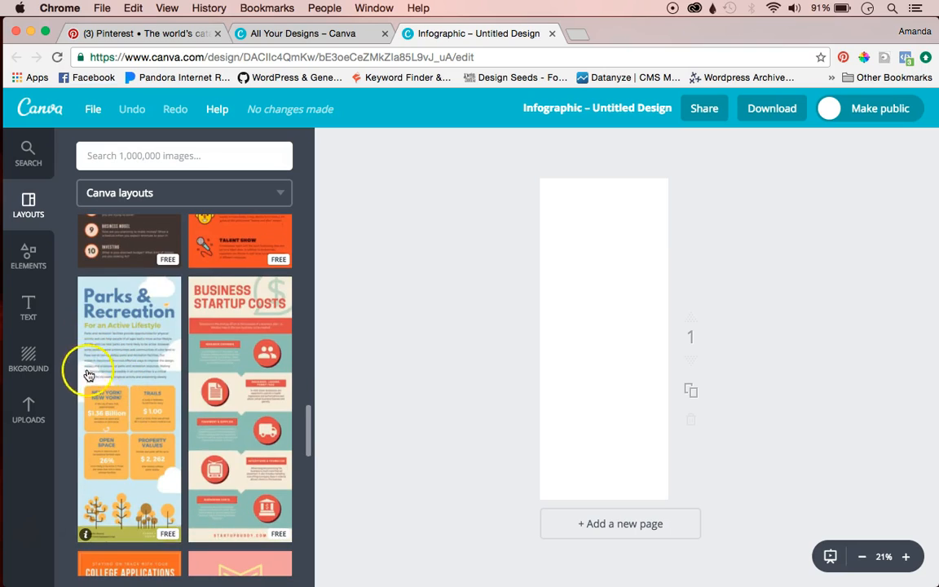
pyautogui.moveTo(147, 372)
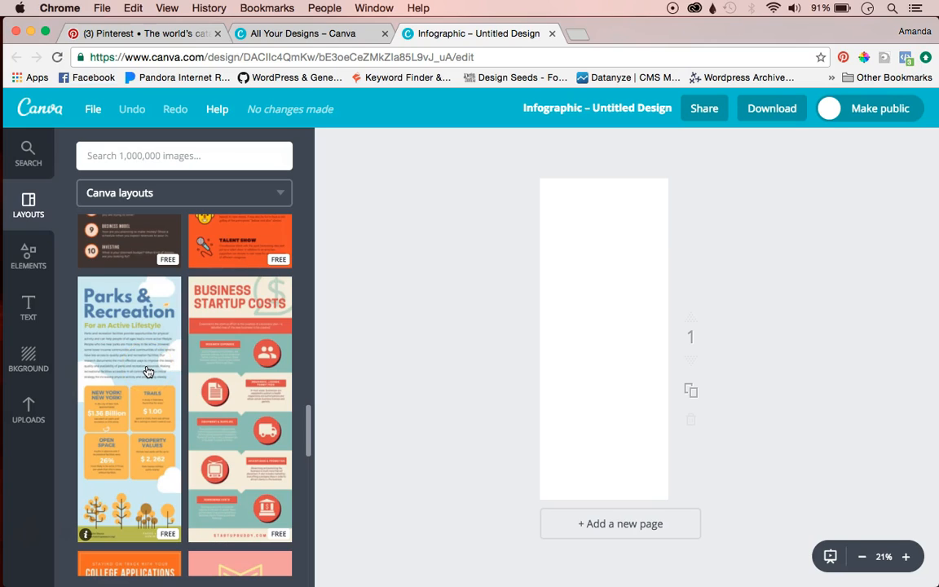
# Step: Apply the MUST HAVE social media tools layout to the blank page
pyautogui.scroll(-3)
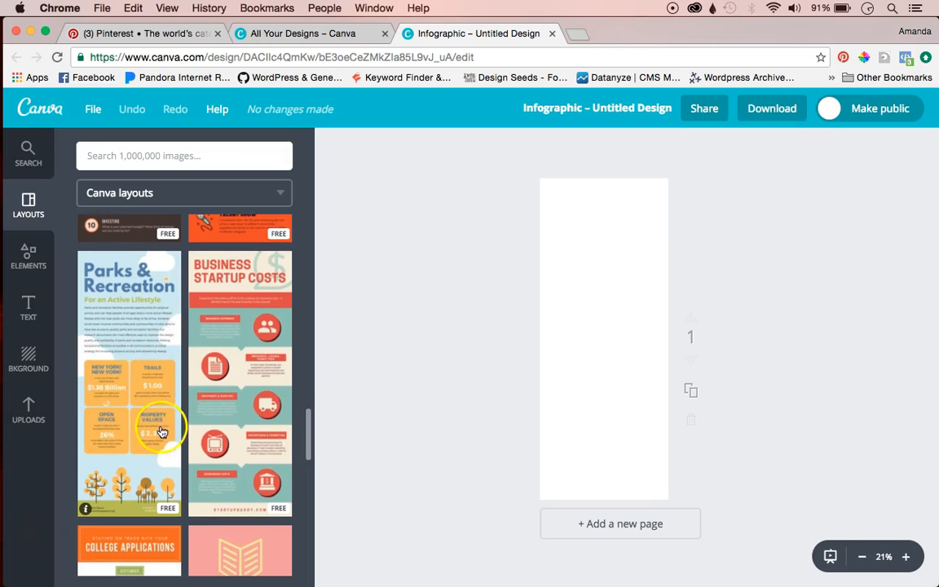
pyautogui.scroll(-3)
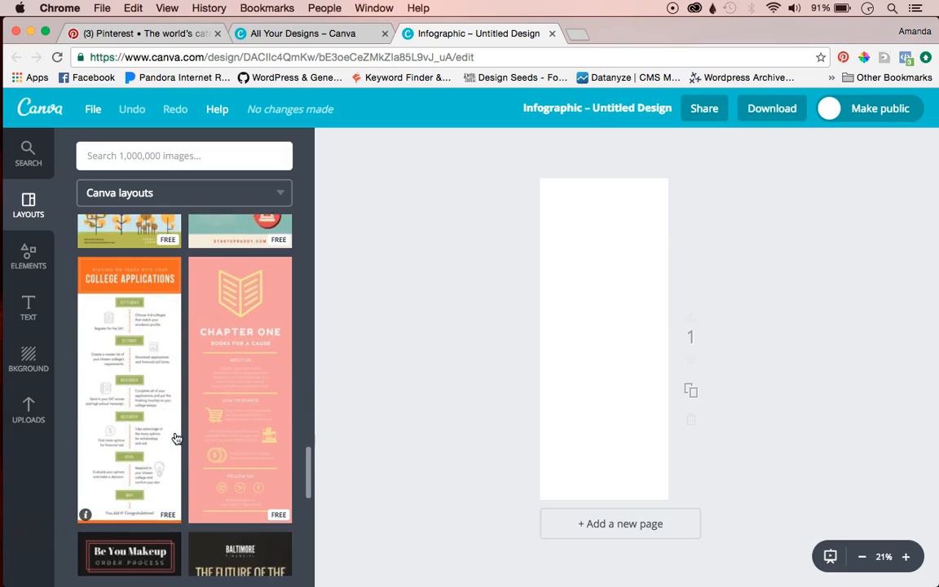
pyautogui.scroll(-3)
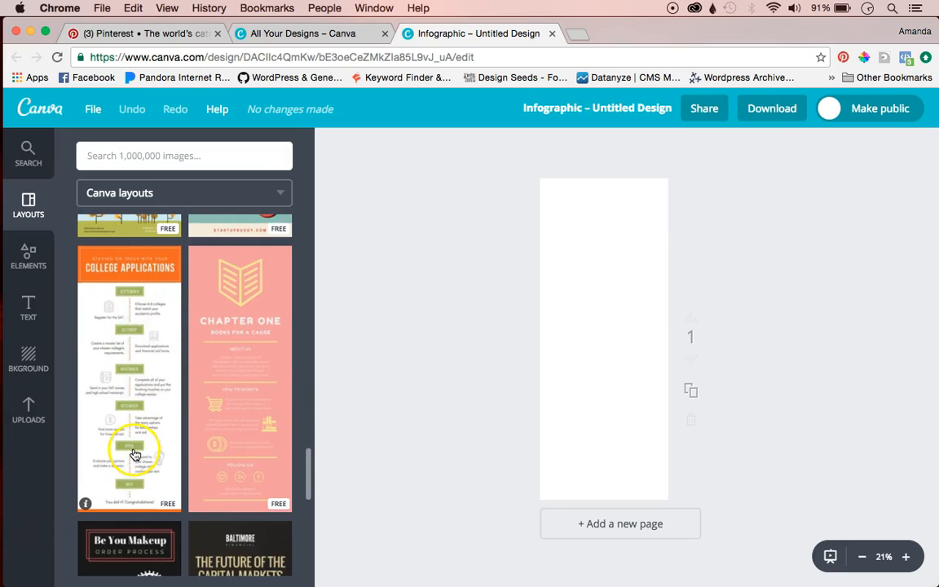
pyautogui.scroll(-3)
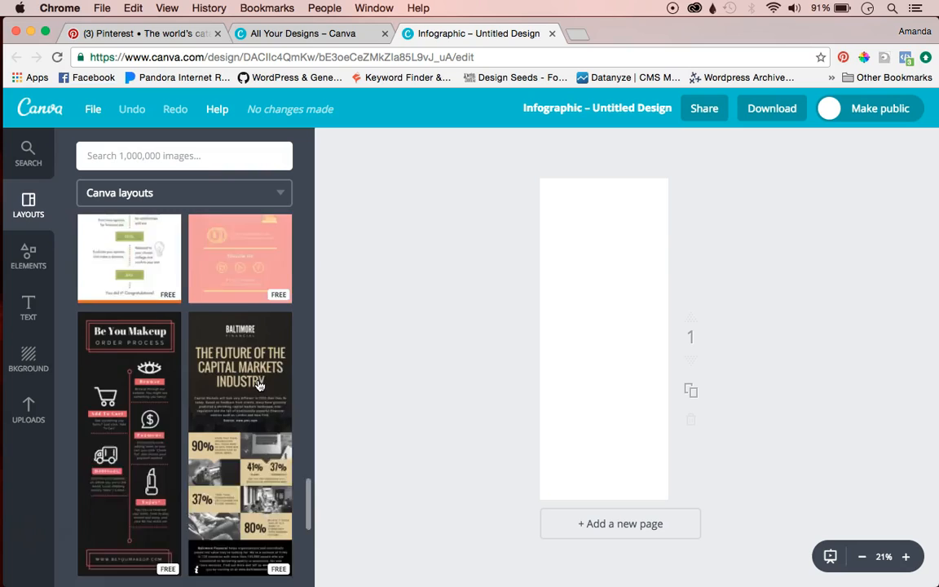
pyautogui.scroll(-3)
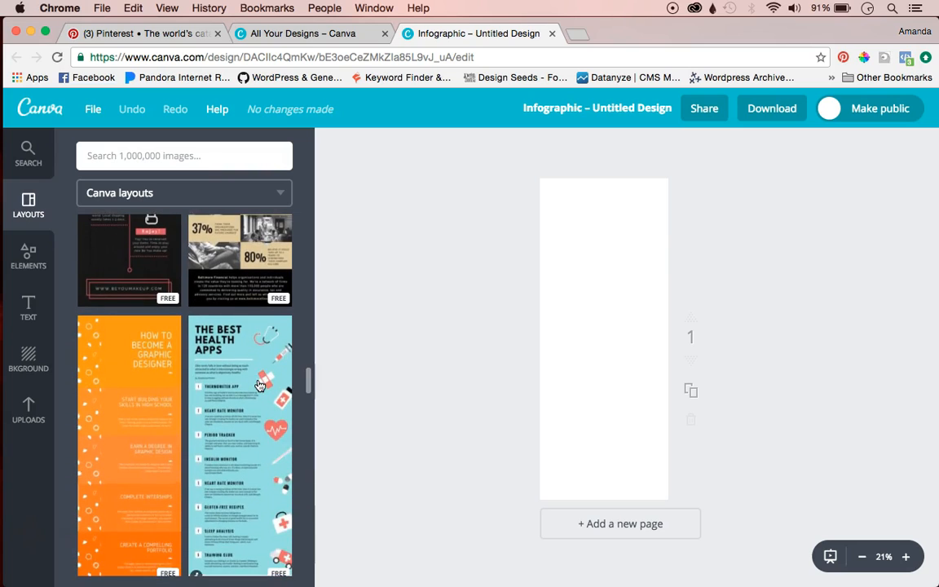
pyautogui.scroll(-3)
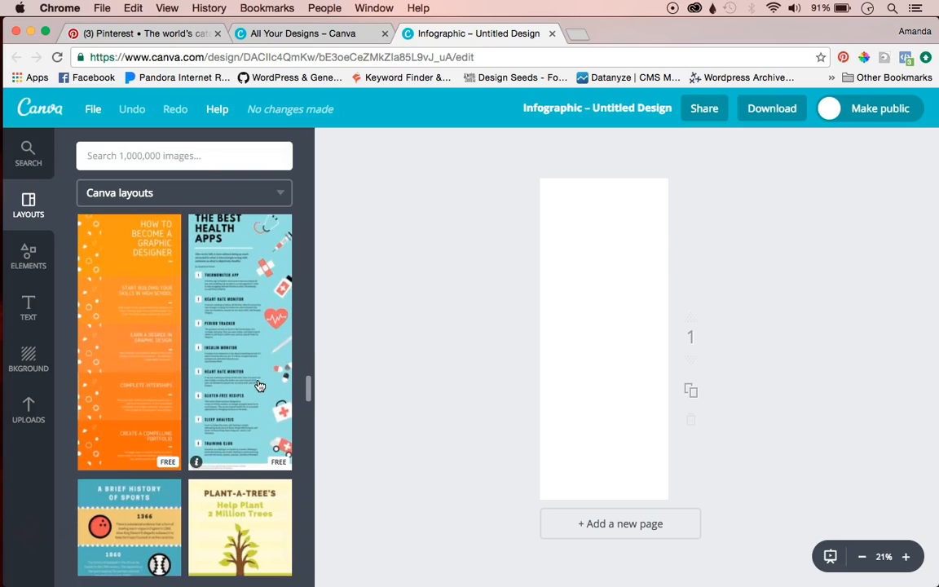
pyautogui.scroll(-3)
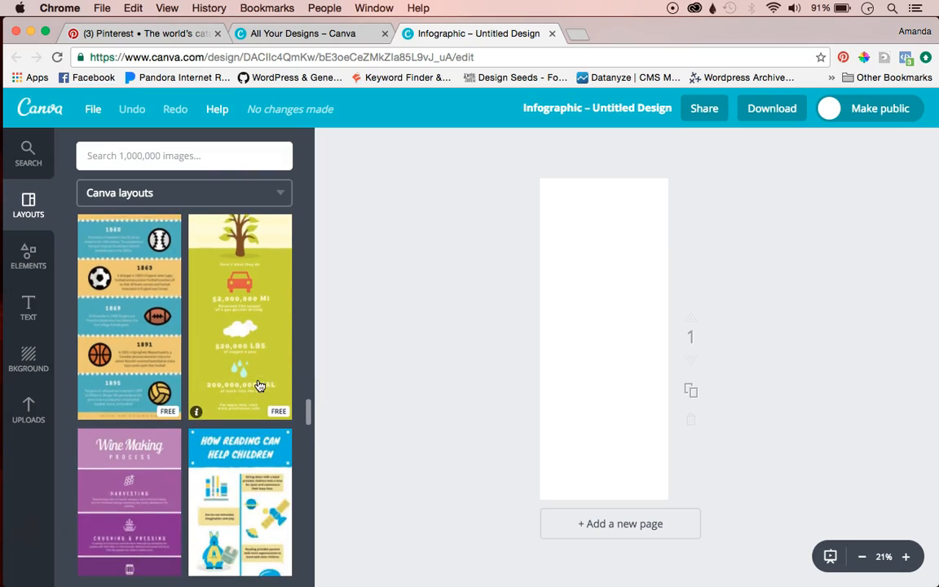
pyautogui.scroll(-3)
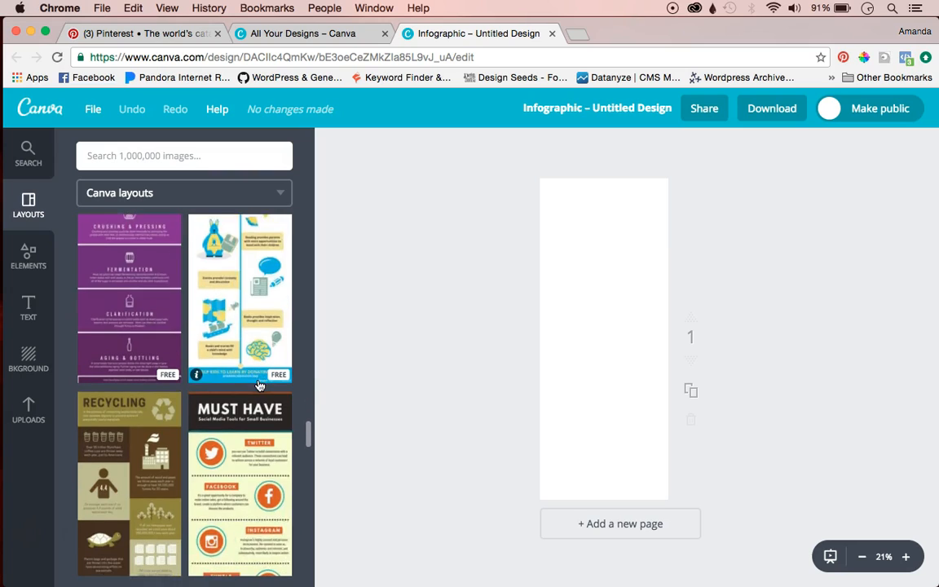
pyautogui.scroll(-3)
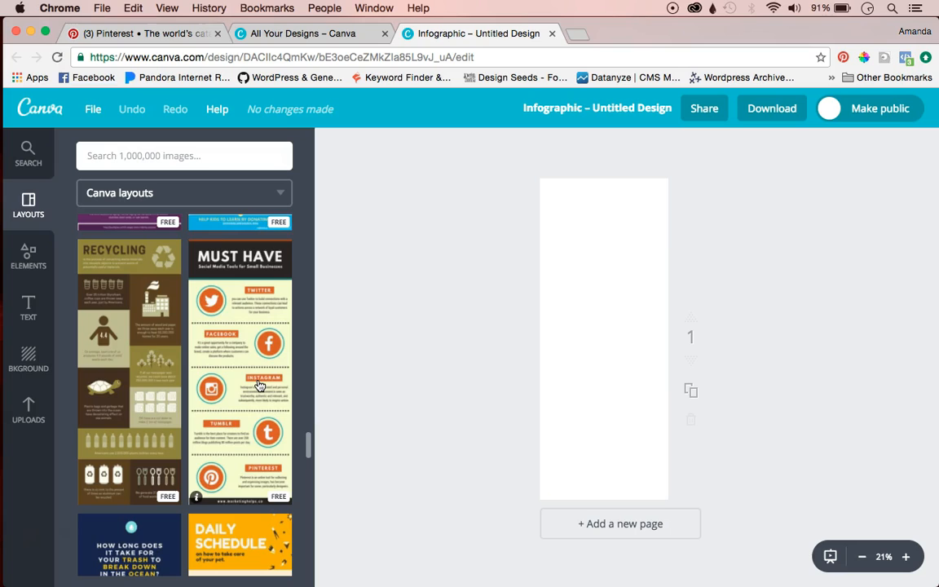
pyautogui.scroll(-3)
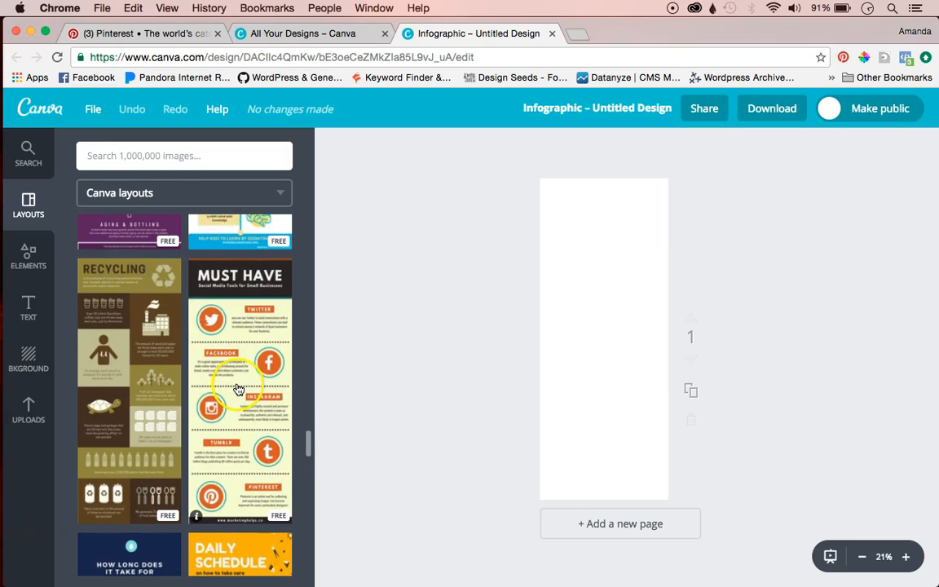
pyautogui.moveTo(255, 437)
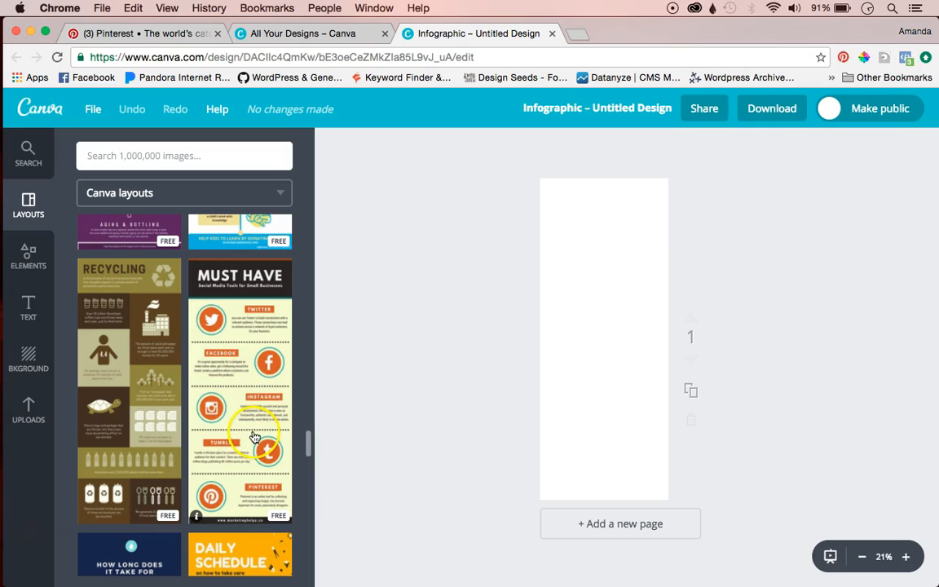
pyautogui.moveTo(273, 502)
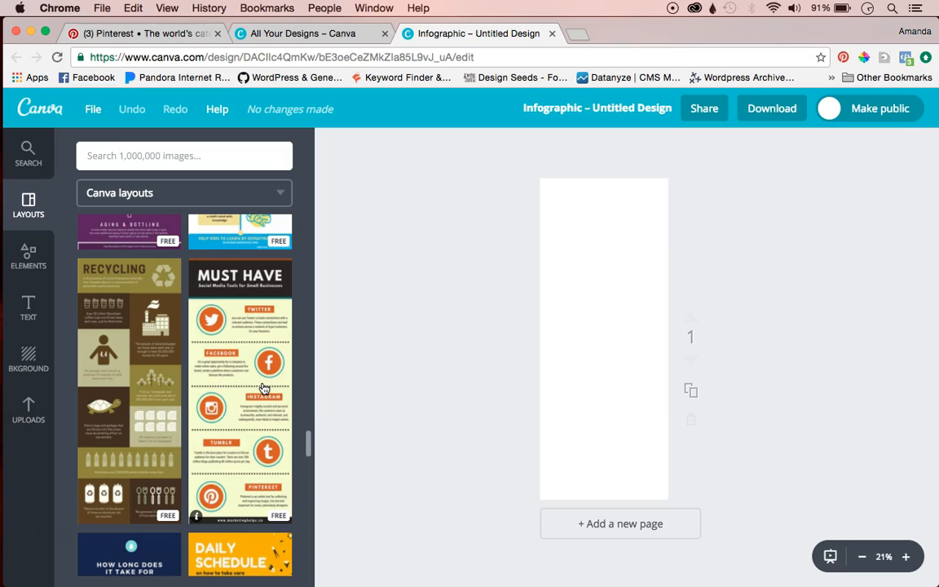
pyautogui.click(240, 383)
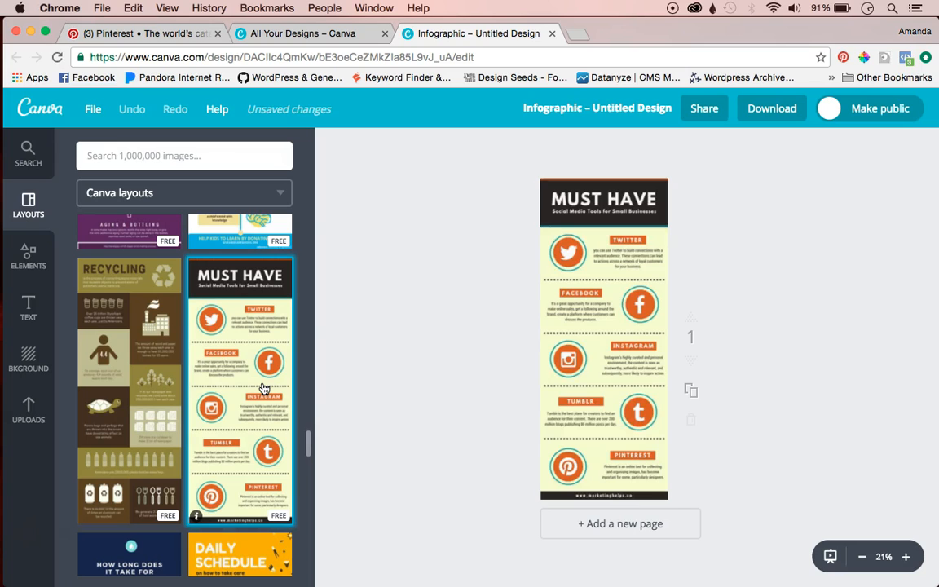
pyautogui.moveTo(740, 357)
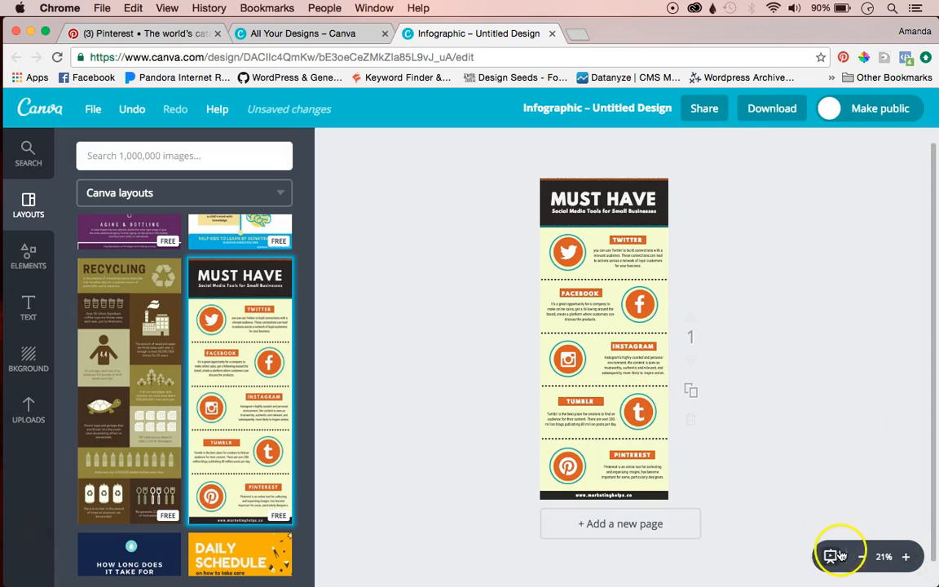
# Step: Zoom the infographic to 50% and bring the header back into view
pyautogui.click(905, 558)
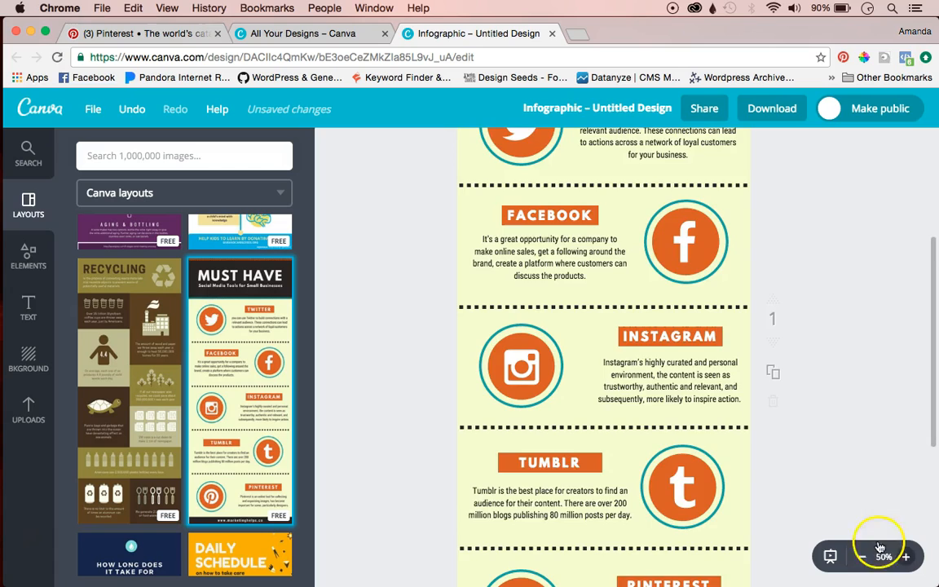
pyautogui.scroll(3)
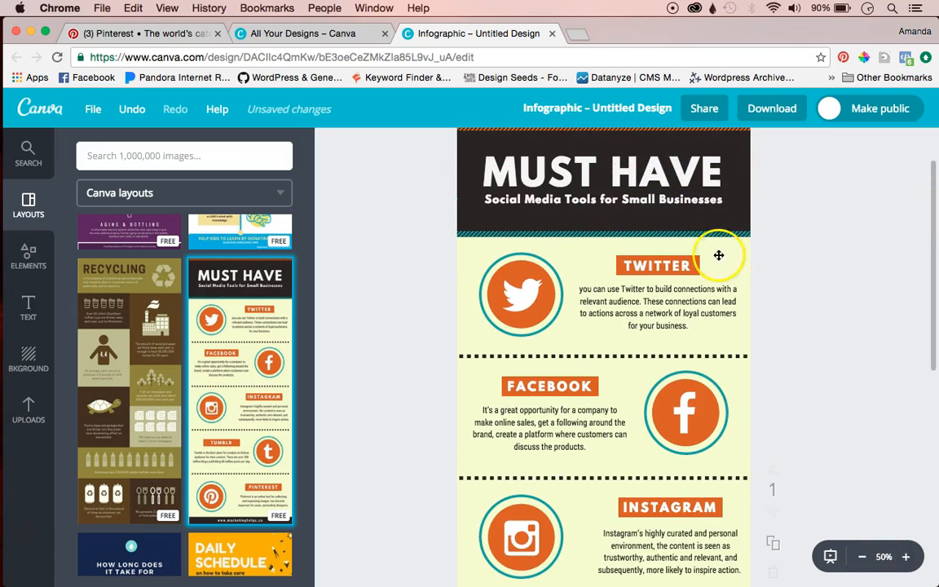
pyautogui.moveTo(707, 333)
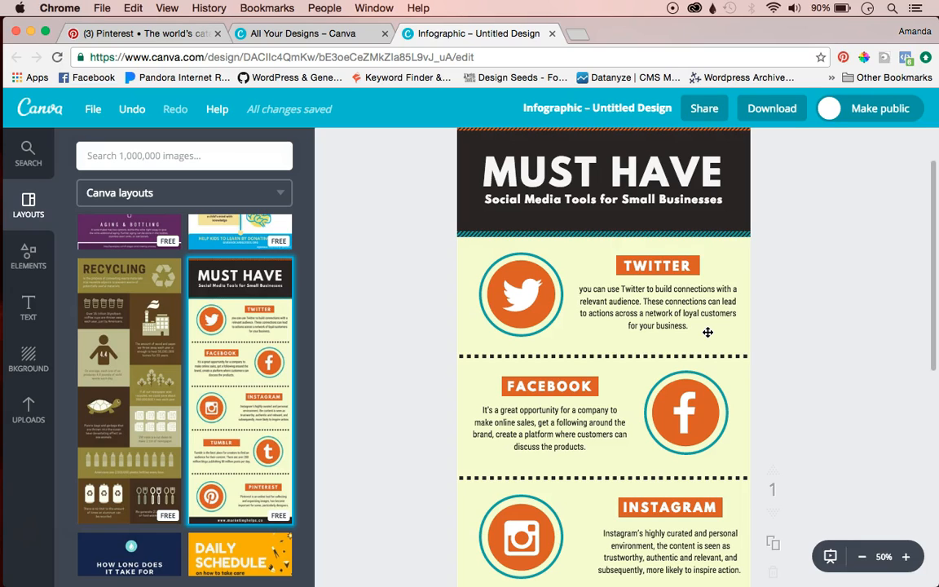
pyautogui.scroll(3)
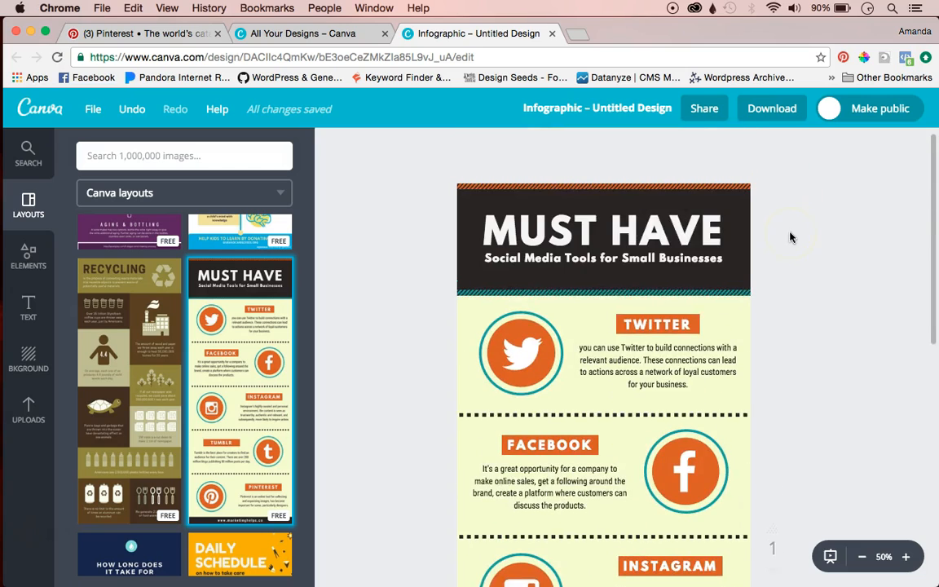
# Step: Replace the MUST HAVE title with BEST SOCIAL MEDIA PLATFORMS FOR KIDS
pyautogui.click(604, 237)
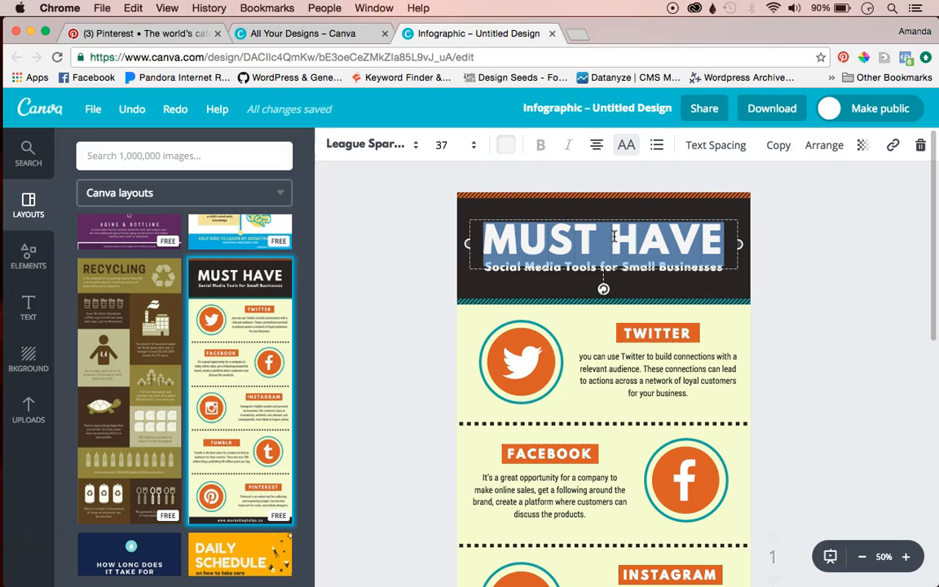
pyautogui.write('BEST SO')
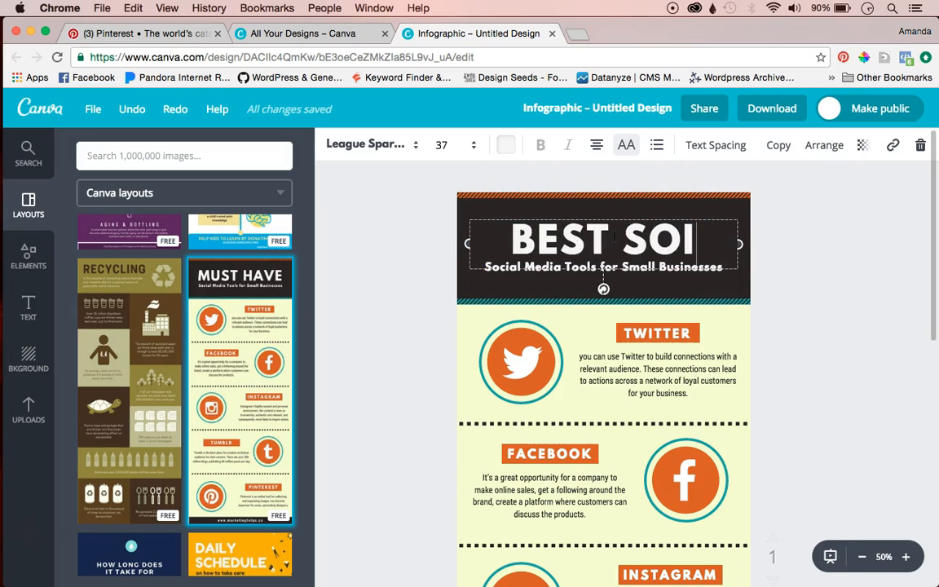
pyautogui.write('CIAL MEDIA PLATFORMS FOR KIDS')
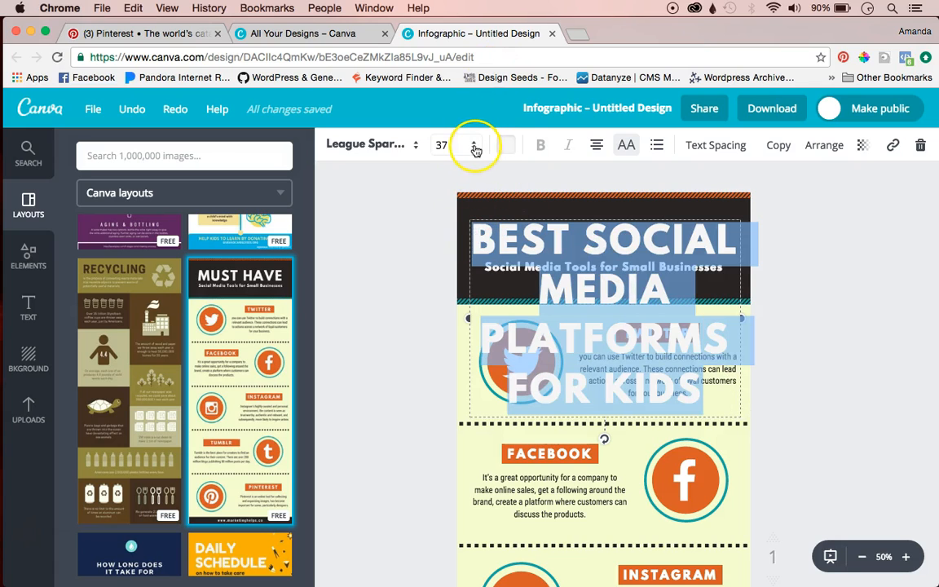
# Step: Reduce the title's font size to 24 so it fits above the subtitle
pyautogui.click(365, 143)
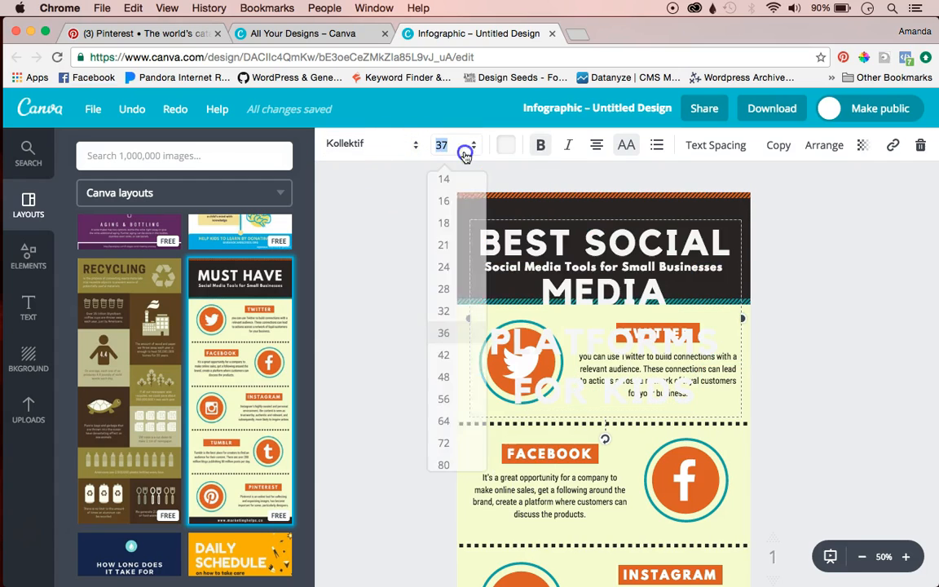
pyautogui.click(444, 268)
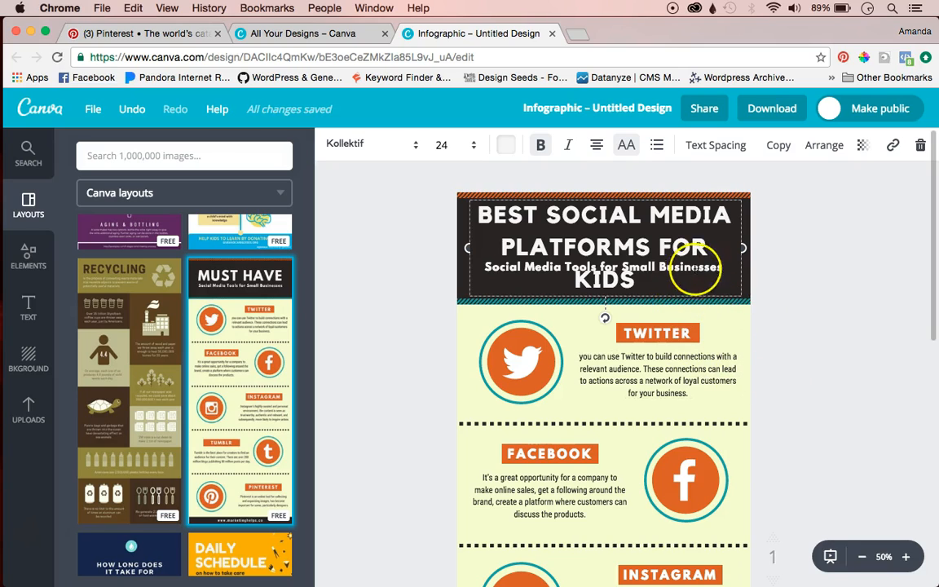
pyautogui.click(698, 269)
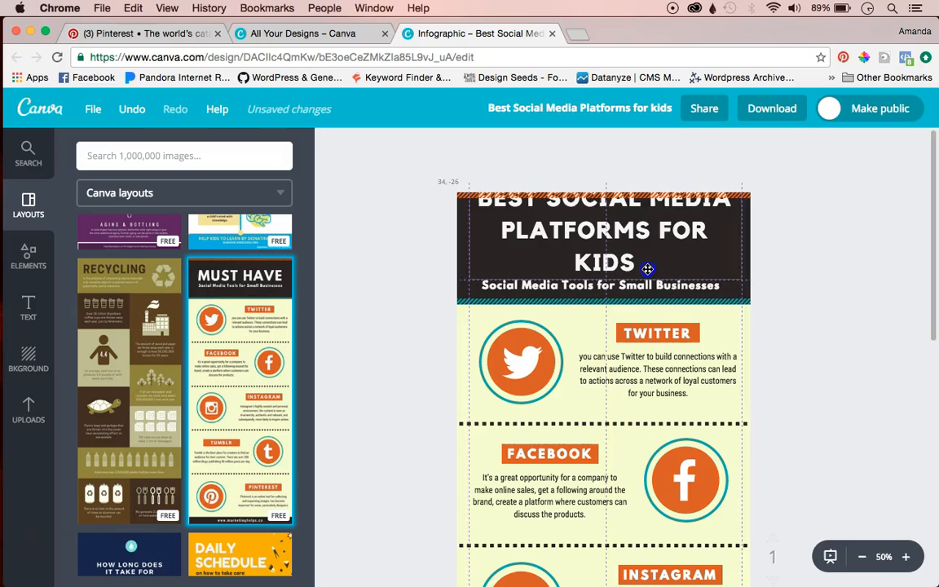
# Step: Delete the small-business subtitle and move the title down to centre it in the header
pyautogui.click(600, 284)
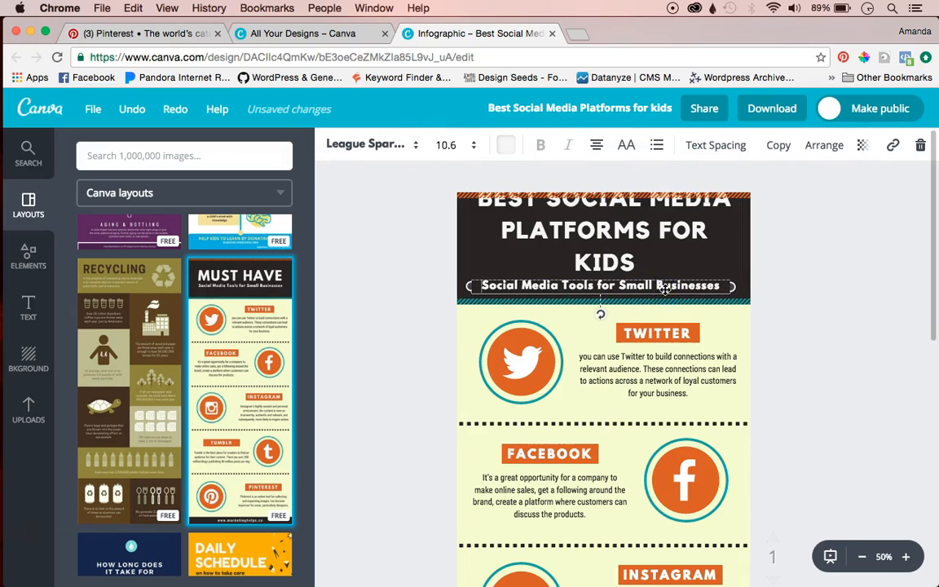
pyautogui.moveTo(923, 145)
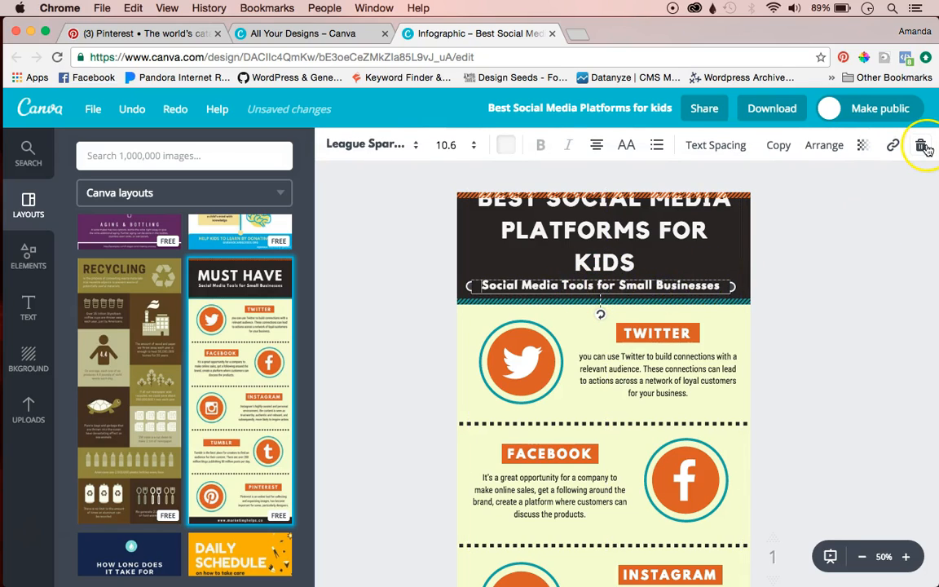
pyautogui.click(922, 144)
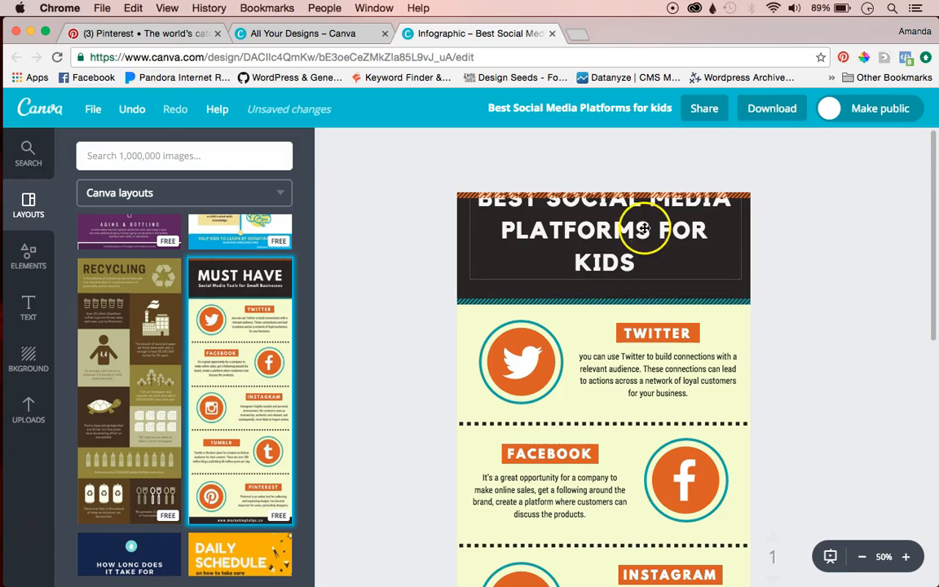
pyautogui.moveTo(644, 230); pyautogui.dragTo(649, 277)
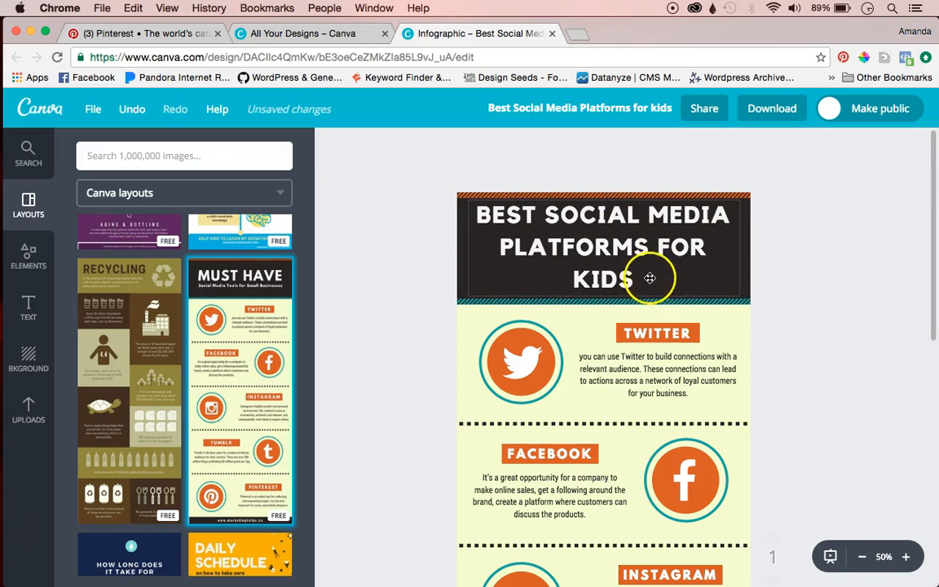
pyautogui.click(603, 248)
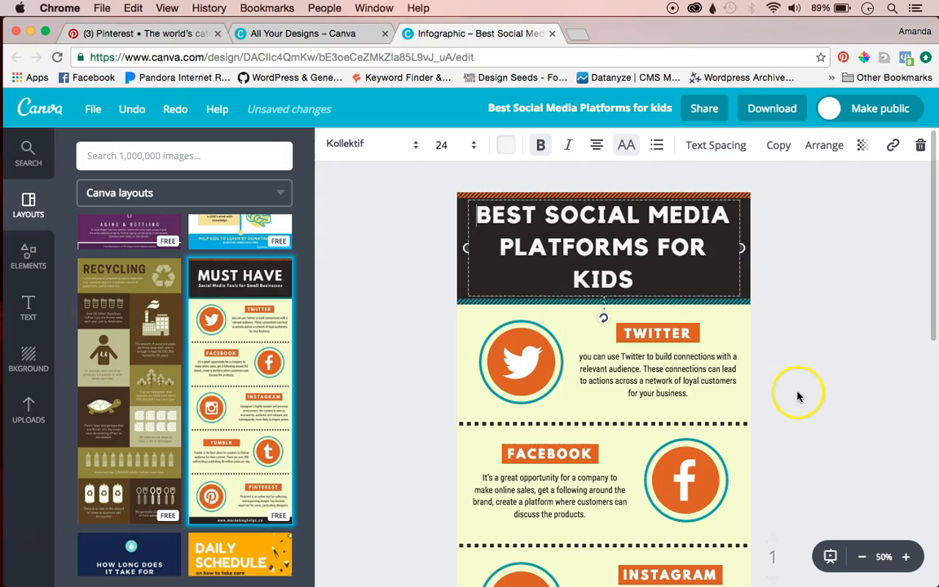
pyautogui.click(522, 362)
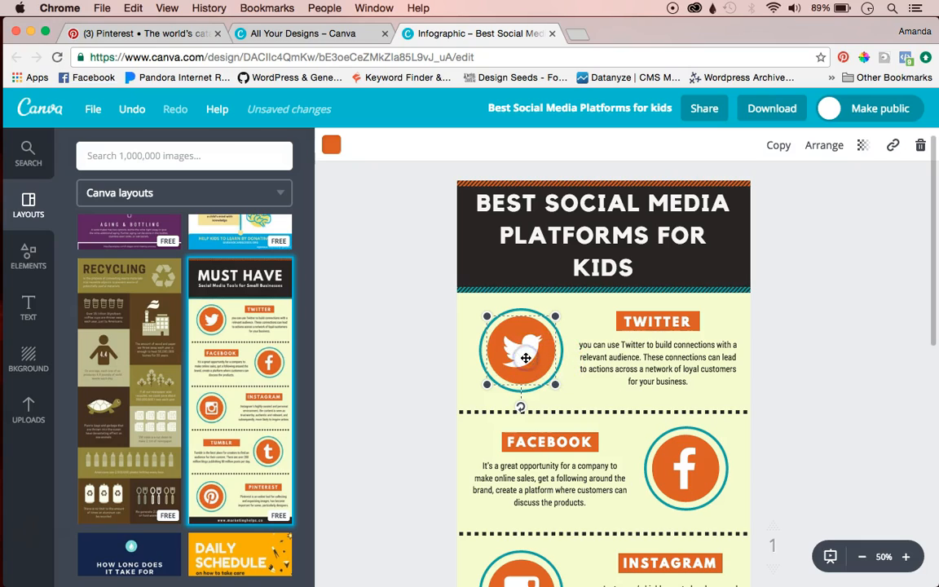
# Step: Rename the TWITTER label to SNAPCHAT and select its icon and description for removal
pyautogui.click(657, 319)
pyautogui.write('S')
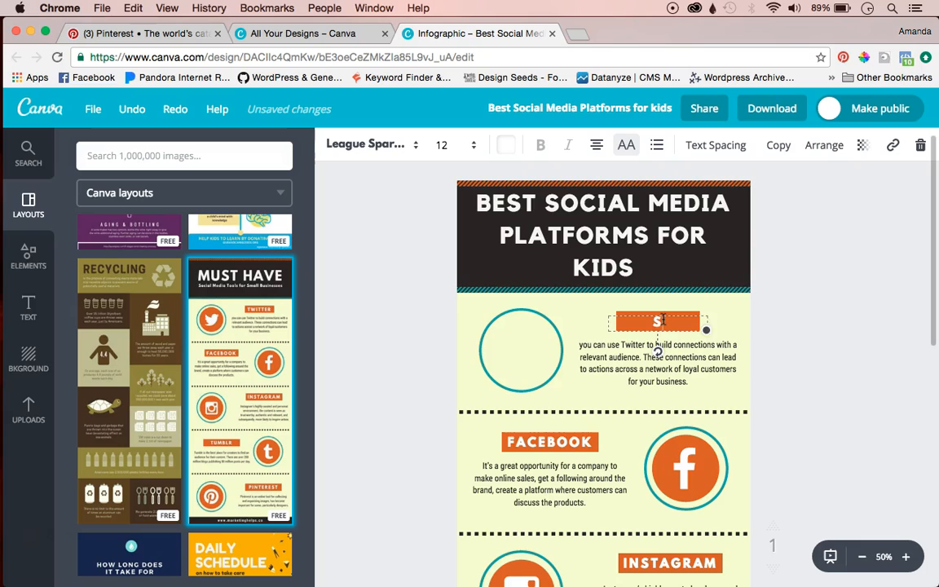
pyautogui.write('NAPCHAT')
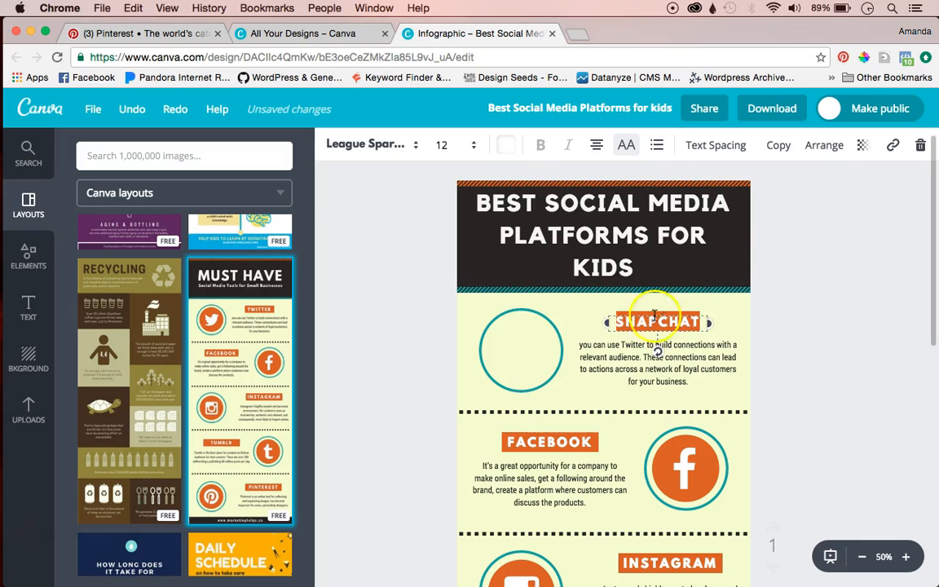
pyautogui.click(590, 323)
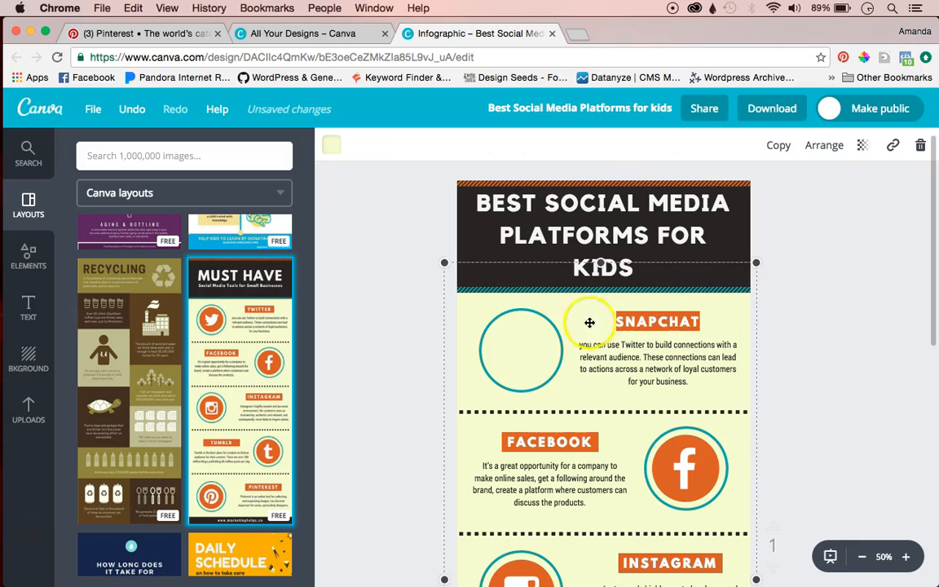
pyautogui.click(657, 362)
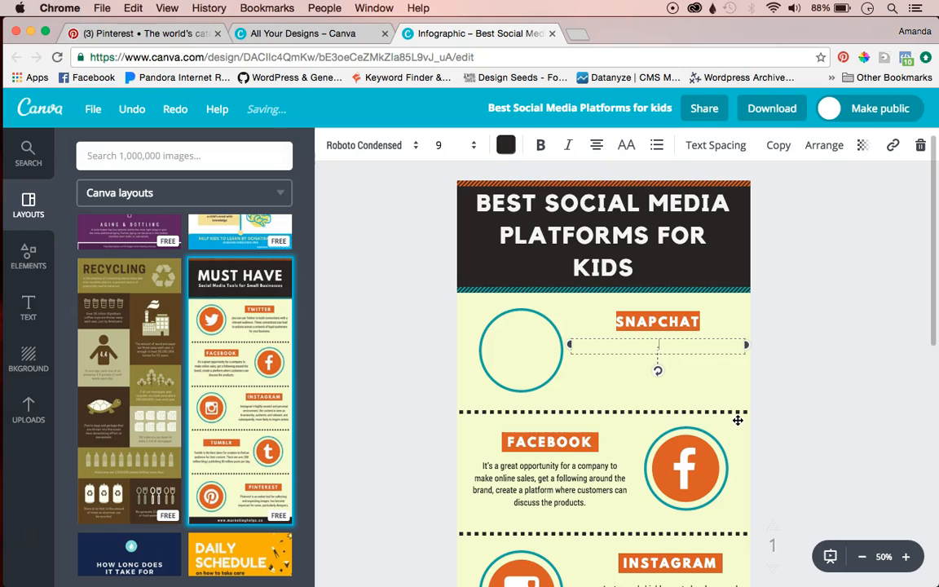
pyautogui.moveTo(711, 385)
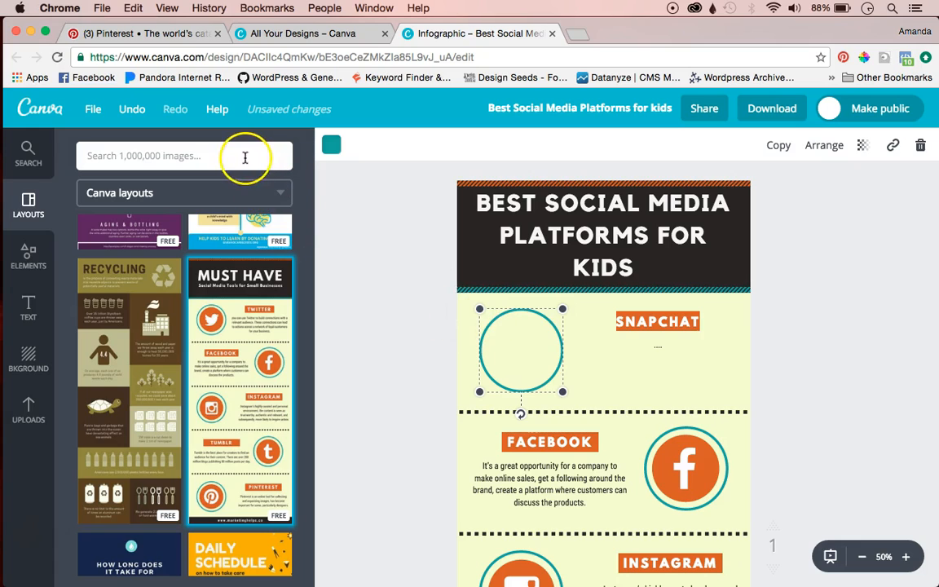
# Step: Search images for 'snapchat', place a ghost graphic in the circle and adjust its transparency
pyautogui.write('snap')
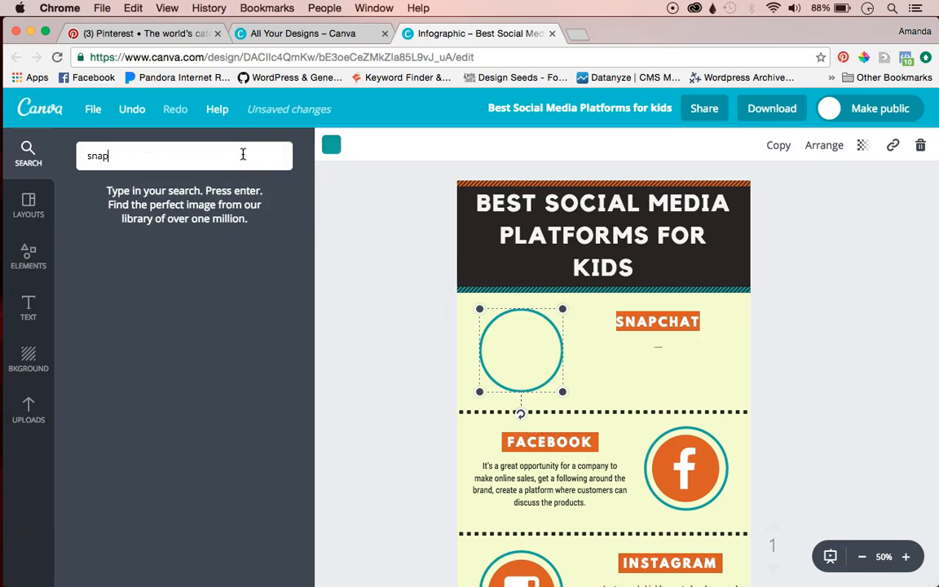
pyautogui.press('Return')
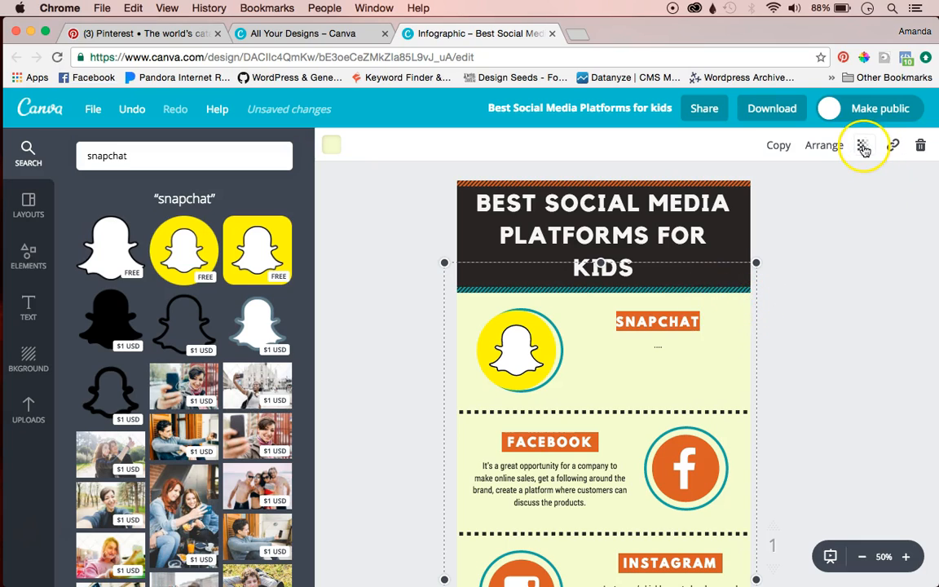
pyautogui.click(865, 145)
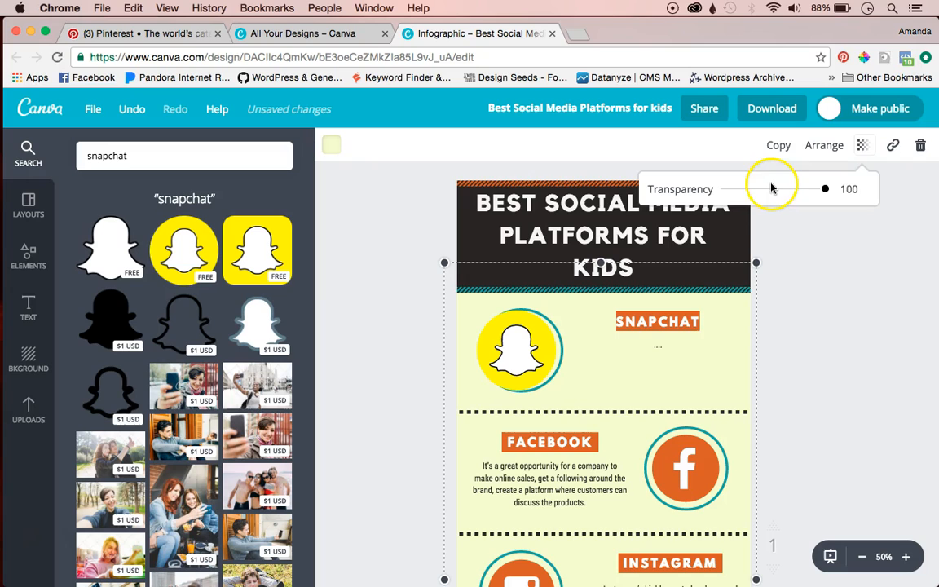
pyautogui.moveTo(825, 189); pyautogui.dragTo(717, 189)
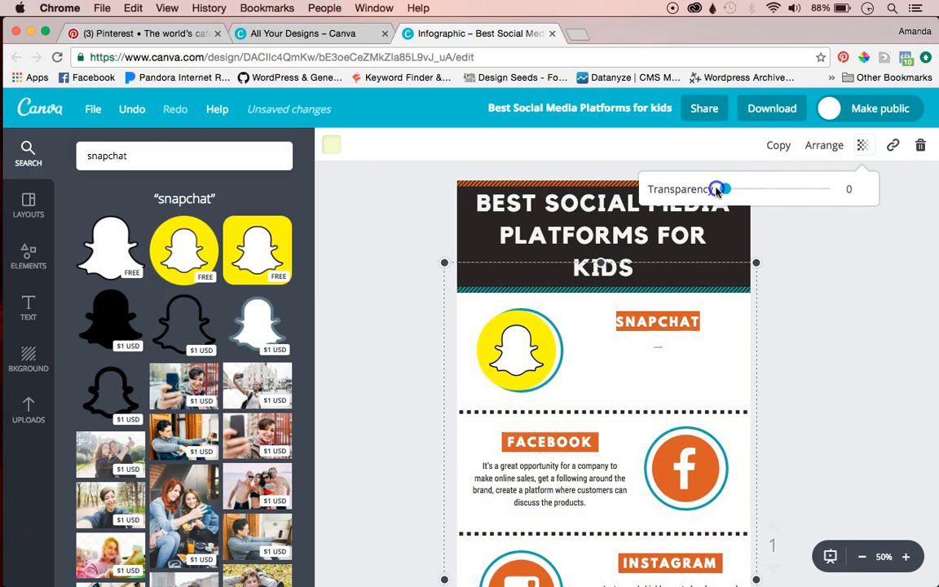
pyautogui.click(812, 408)
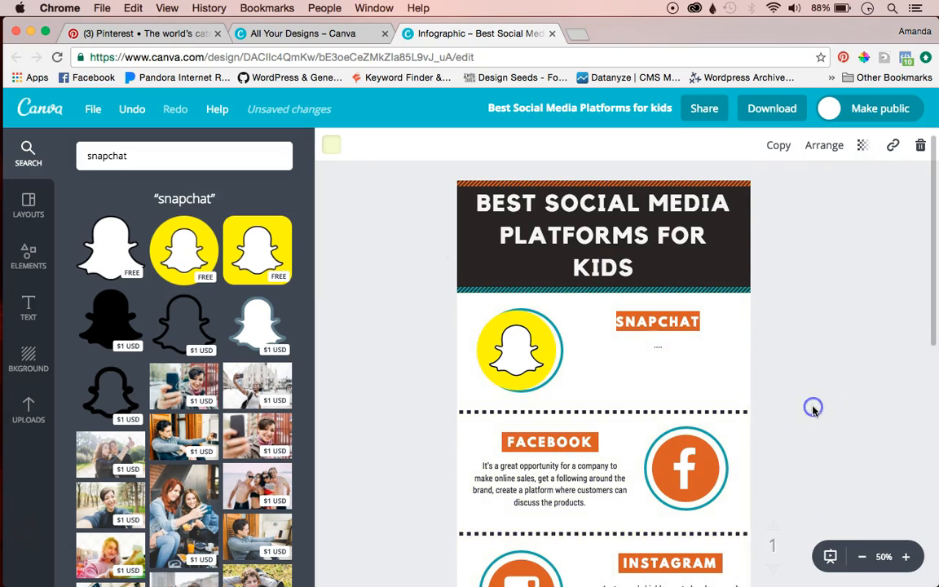
# Step: Select the black header background and browse its colour palette for a gray
pyautogui.scroll(-3)
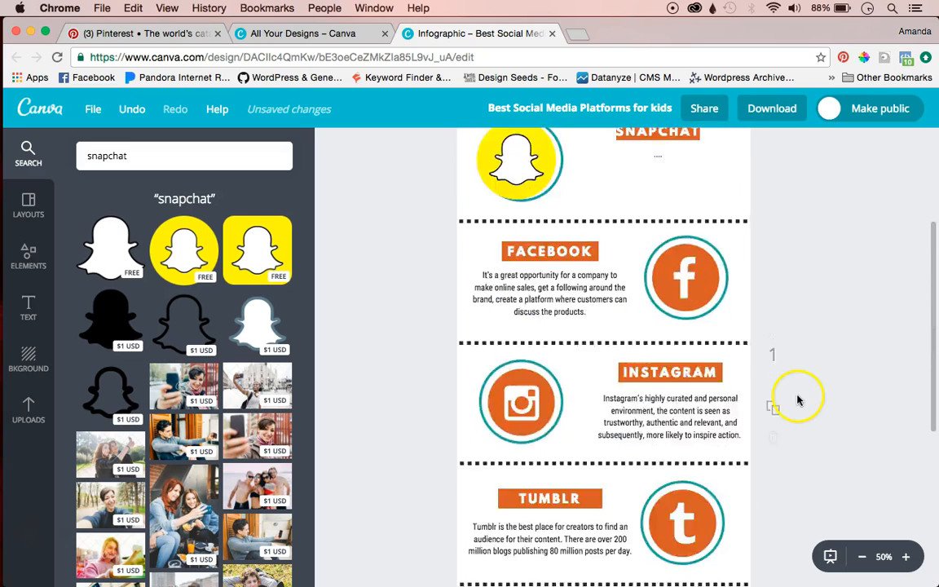
pyautogui.click(603, 246)
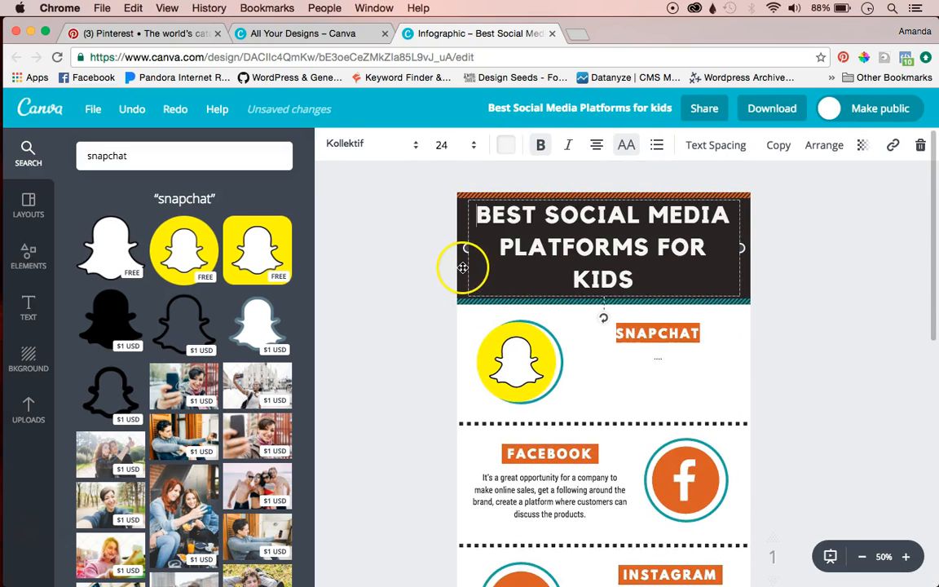
pyautogui.moveTo(463, 267); pyautogui.dragTo(509, 267)
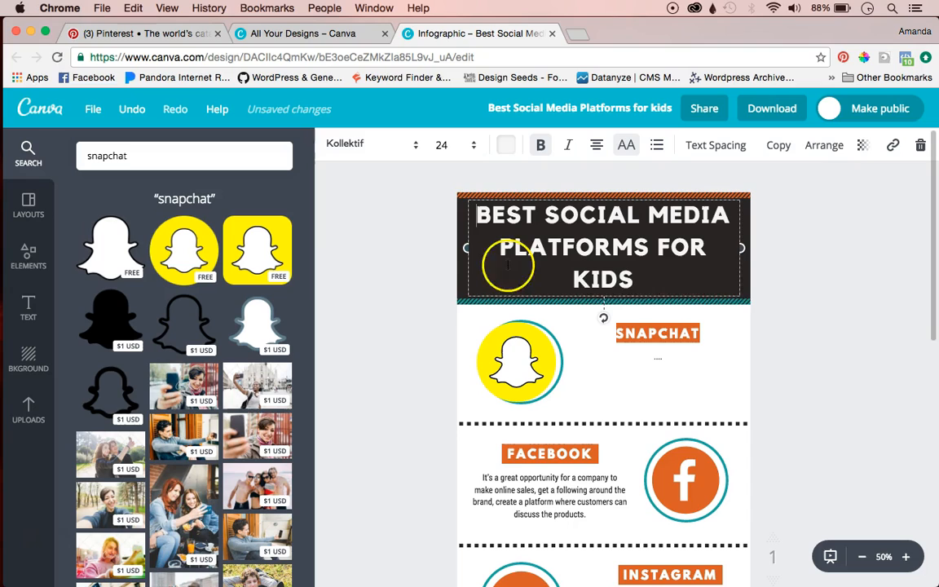
pyautogui.click(811, 294)
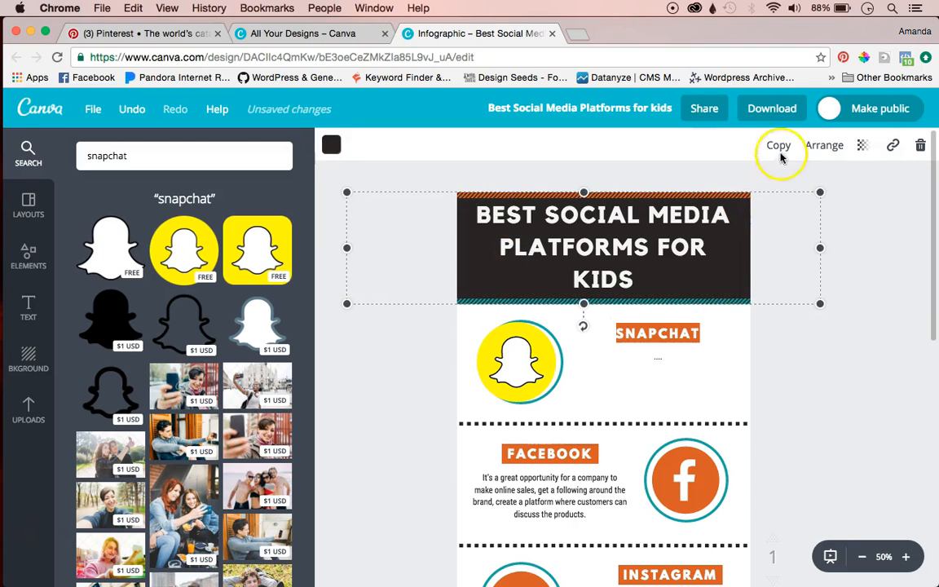
pyautogui.moveTo(331, 144)
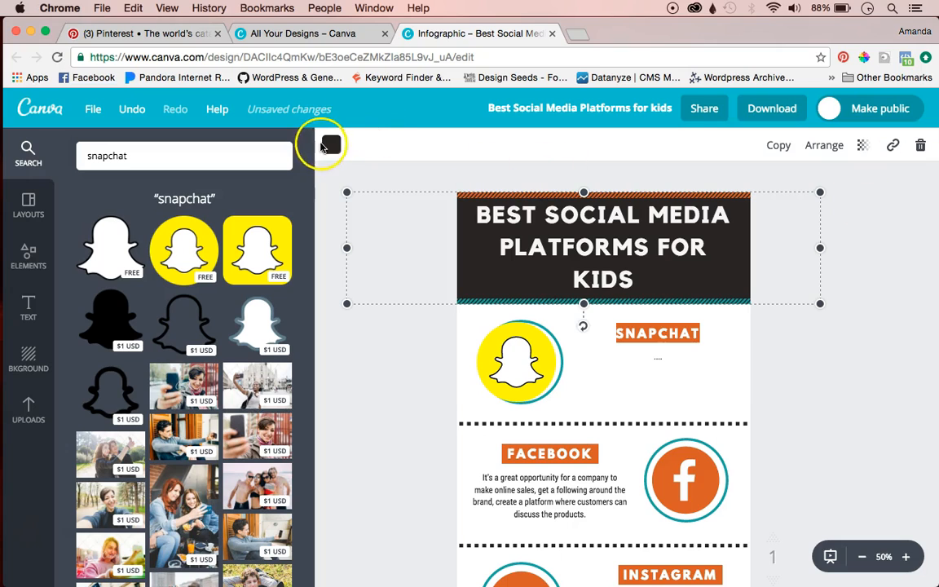
pyautogui.click(331, 145)
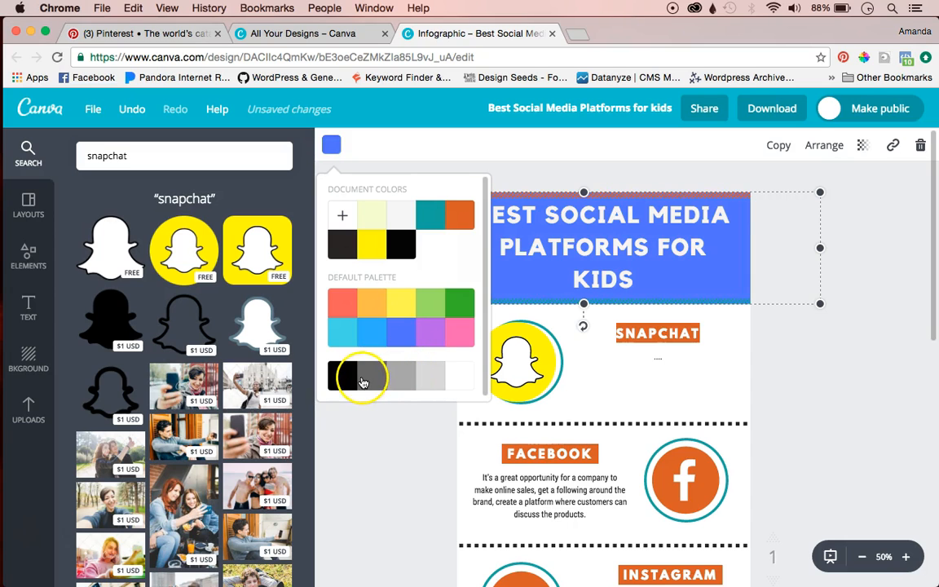
pyautogui.scroll(-3)
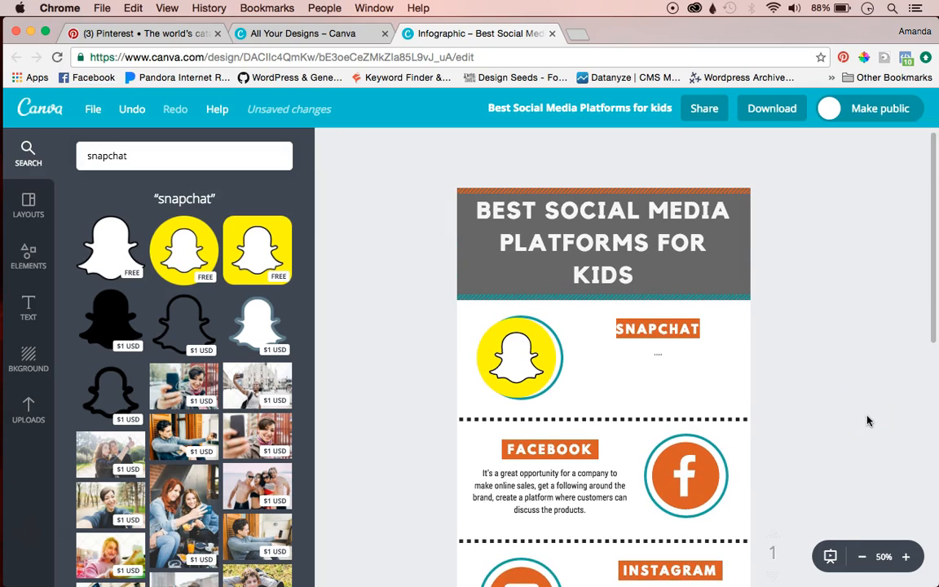
pyautogui.moveTo(856, 352)
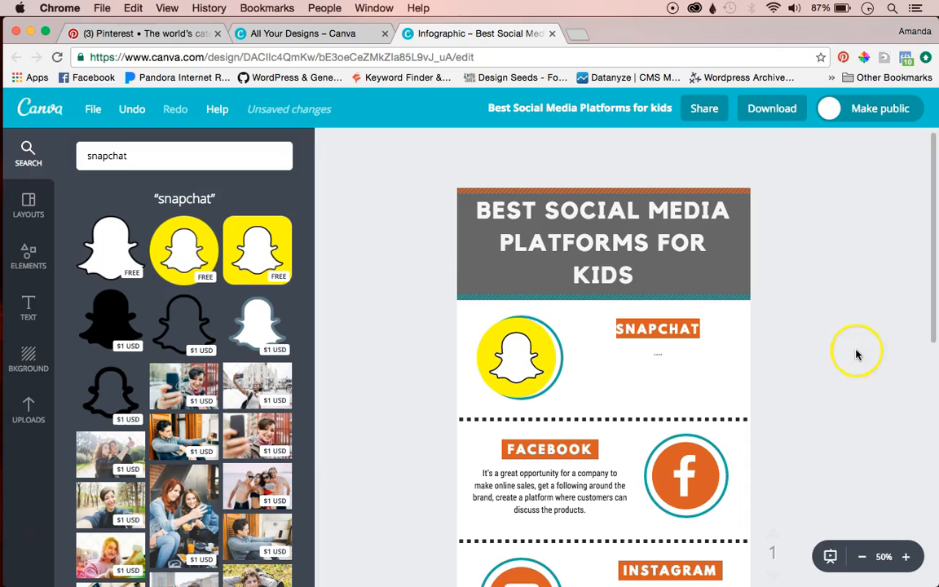
pyautogui.moveTo(856, 366)
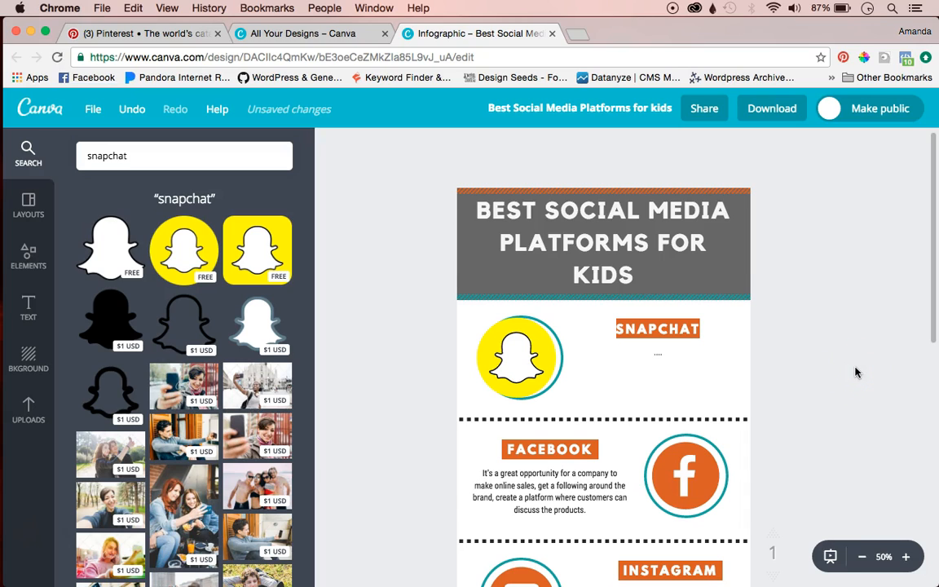
pyautogui.moveTo(750, 336)
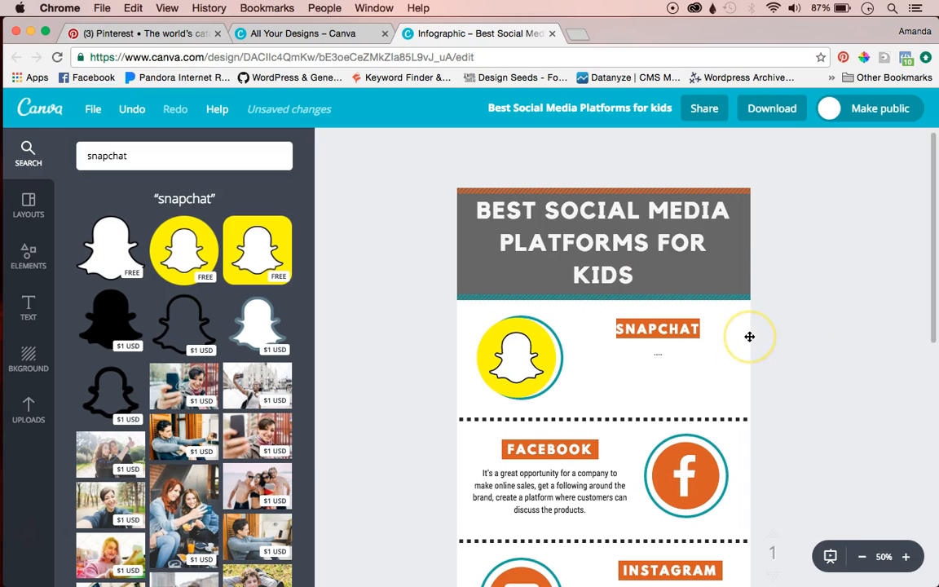